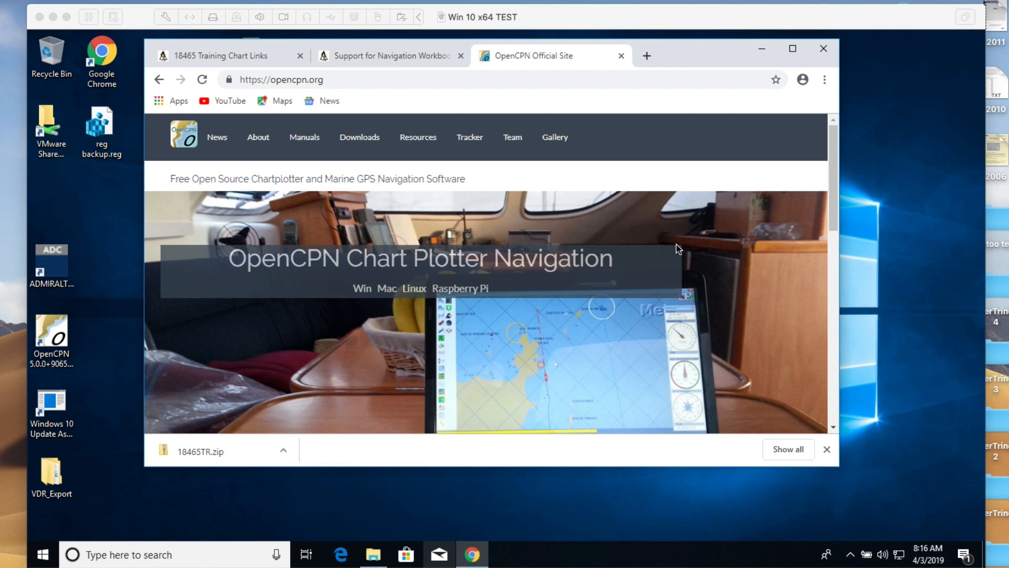
mouse_move(486, 207)
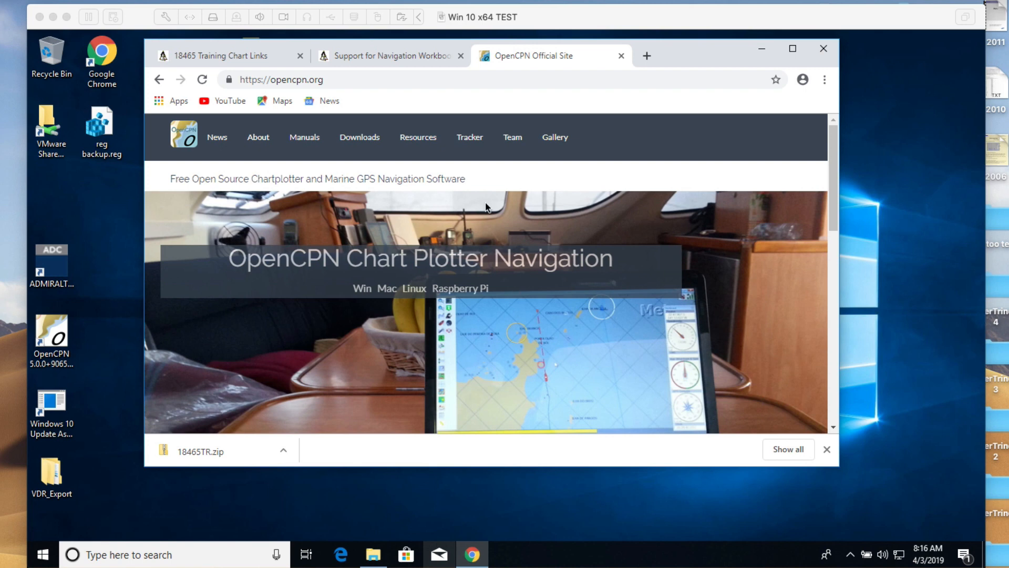
mouse_move(365, 147)
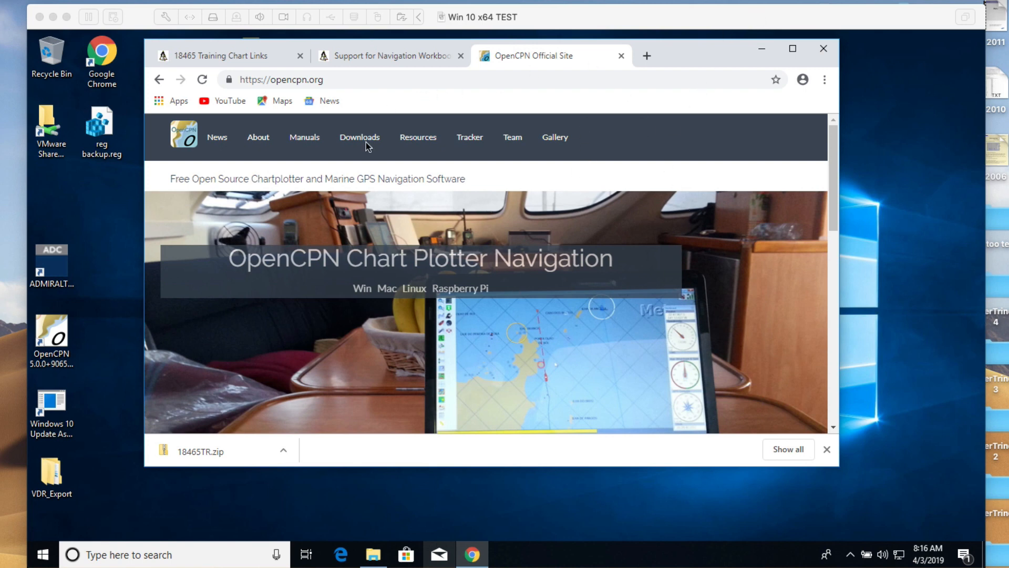
mouse_move(340, 84)
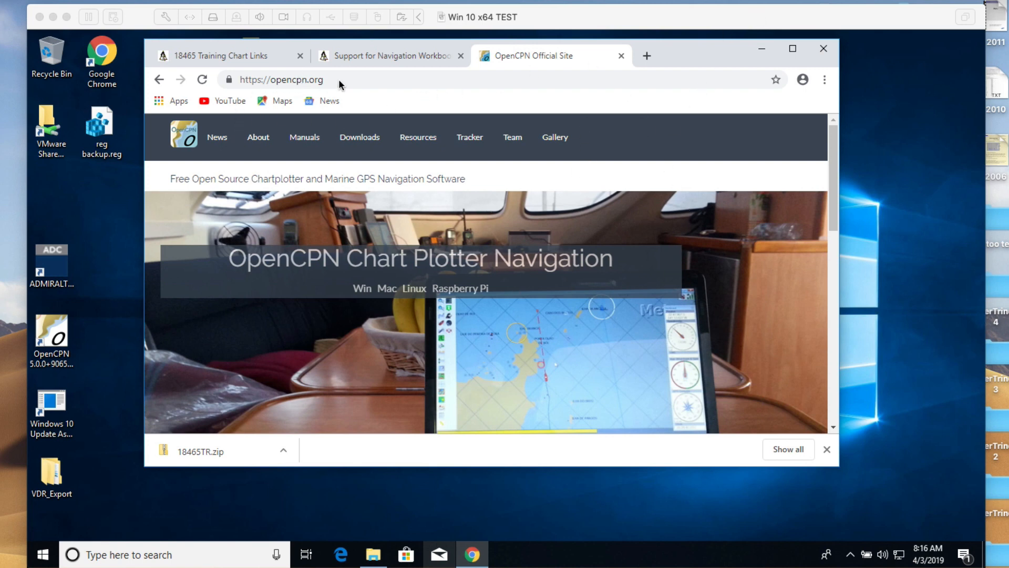
mouse_move(362, 142)
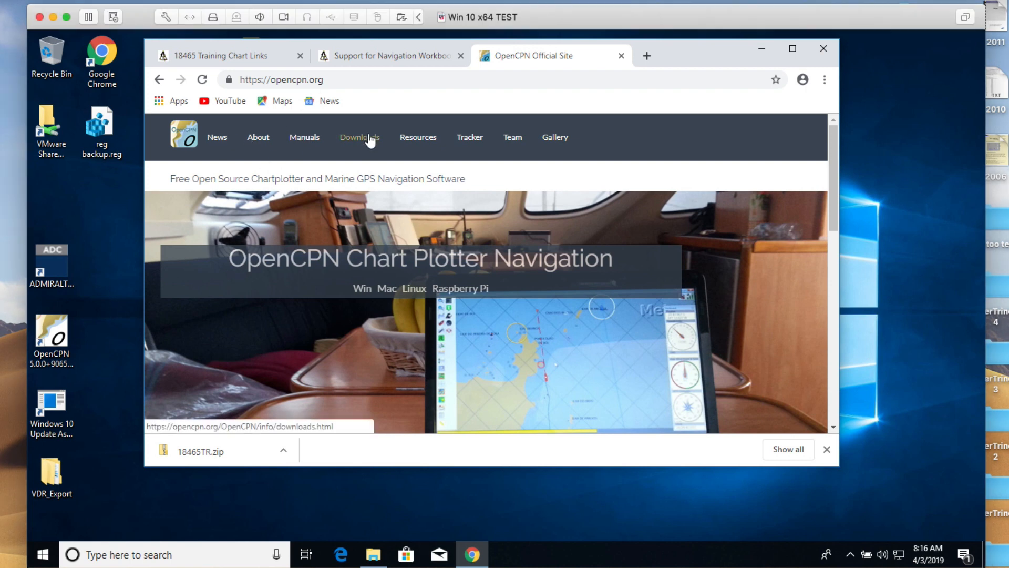
Navigate to the OpenCPN current-version download page and find the Windows section.
left_click(360, 137)
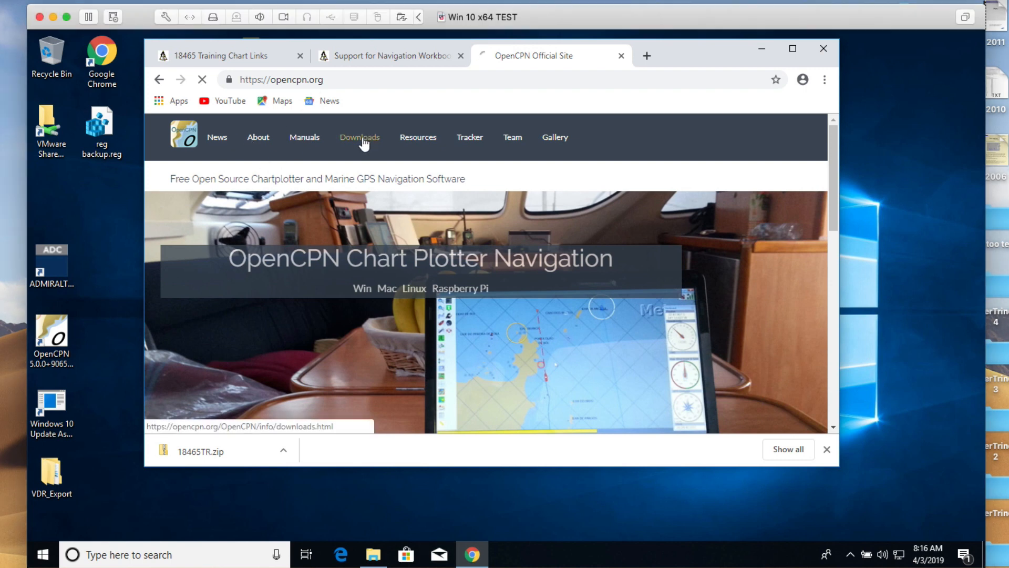
left_click(359, 137)
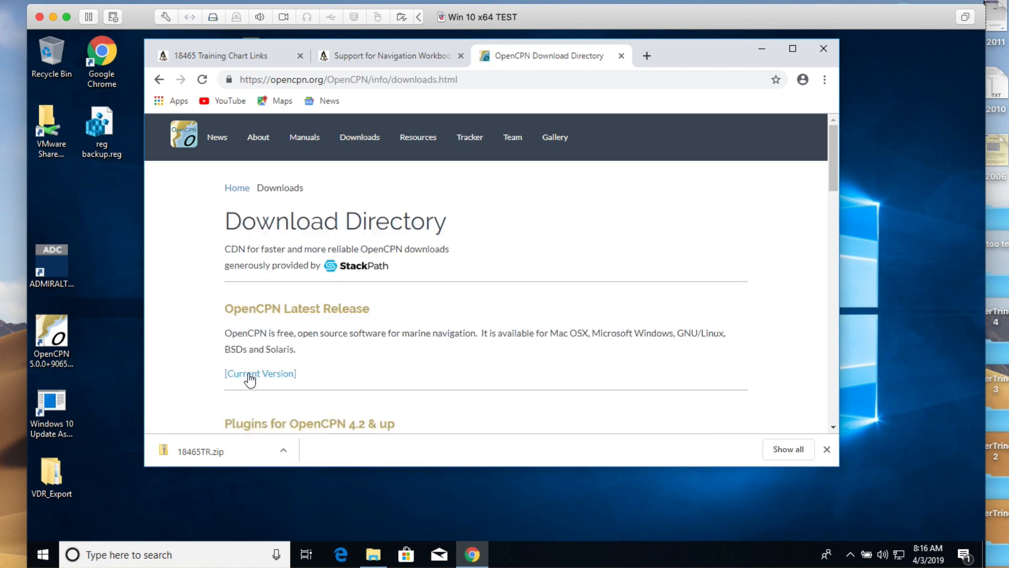
left_click(259, 373)
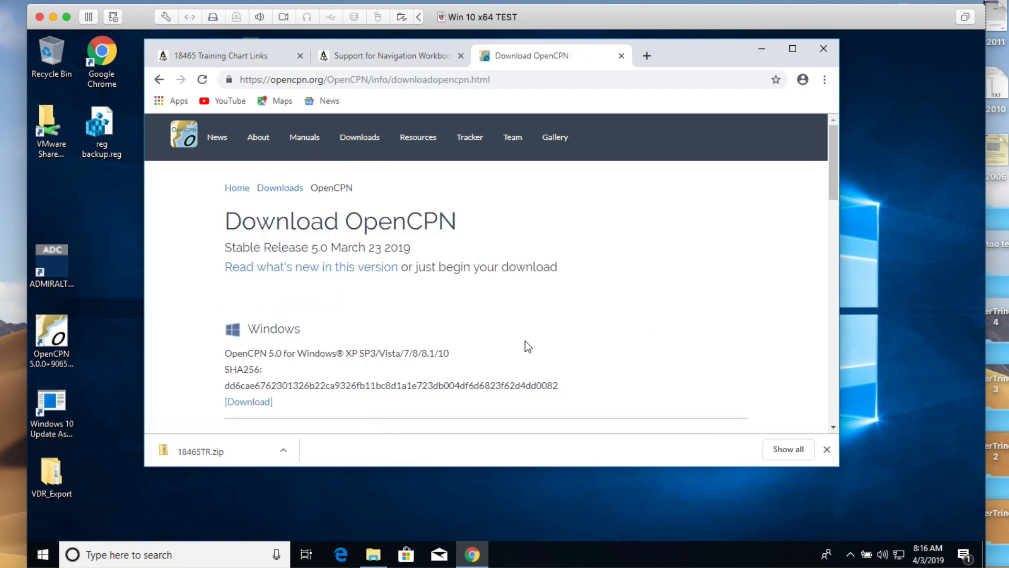
scroll("down", 3)
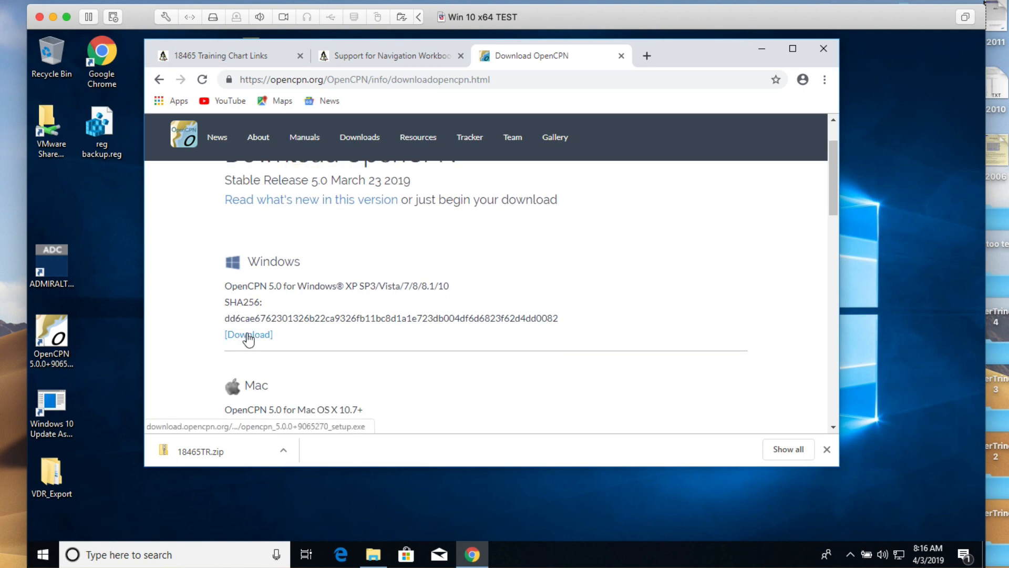
Download the OpenCPN 5.0 Windows installer and launch it from the download bar.
left_click(248, 334)
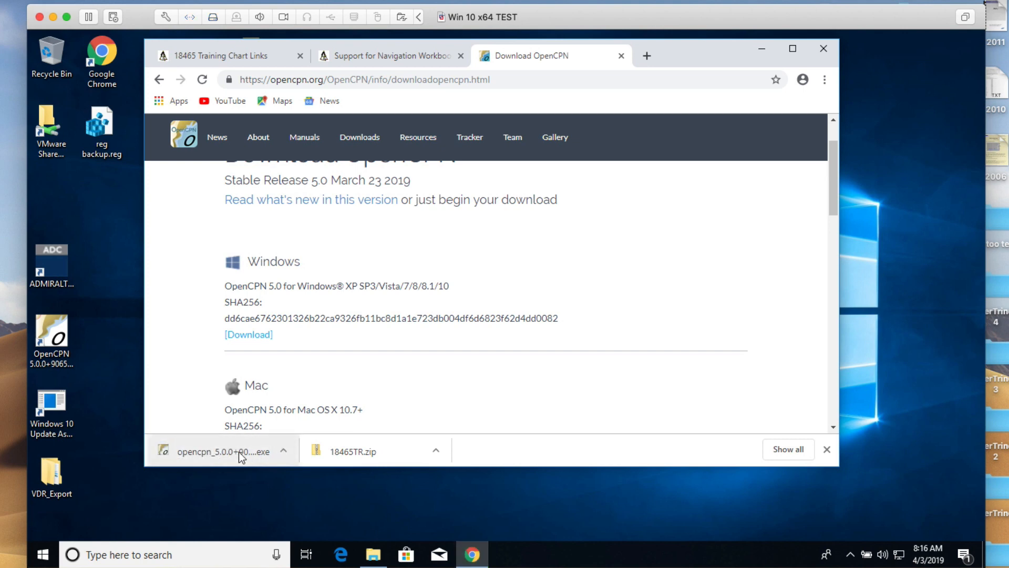
left_click(222, 451)
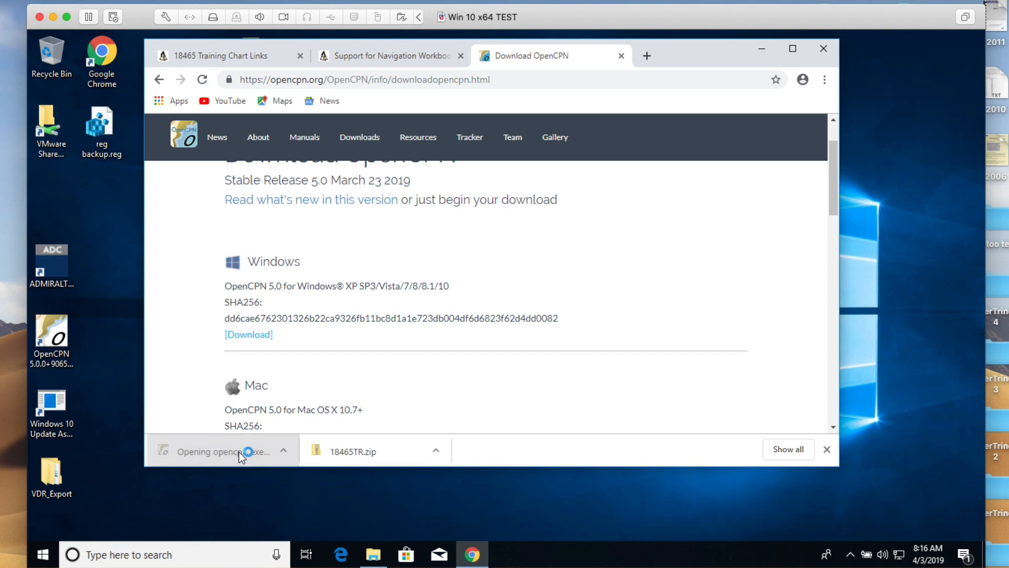
left_click(207, 451)
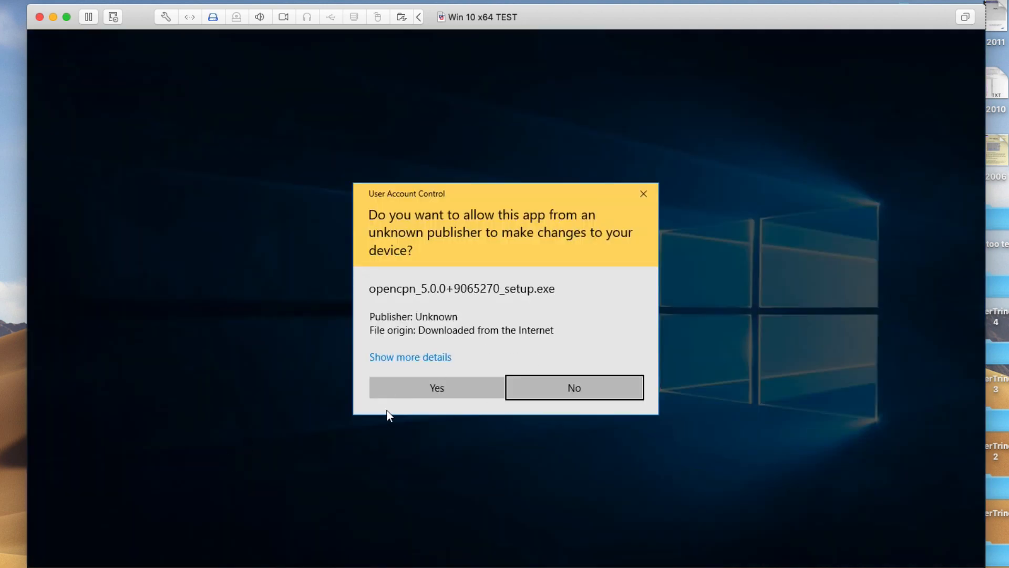
left_click(573, 388)
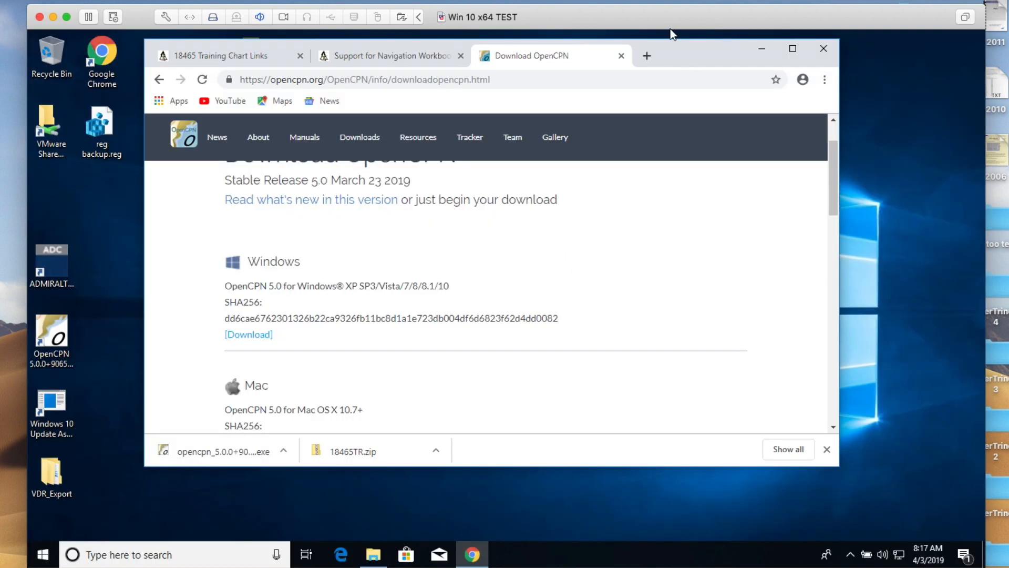
mouse_move(705, 57)
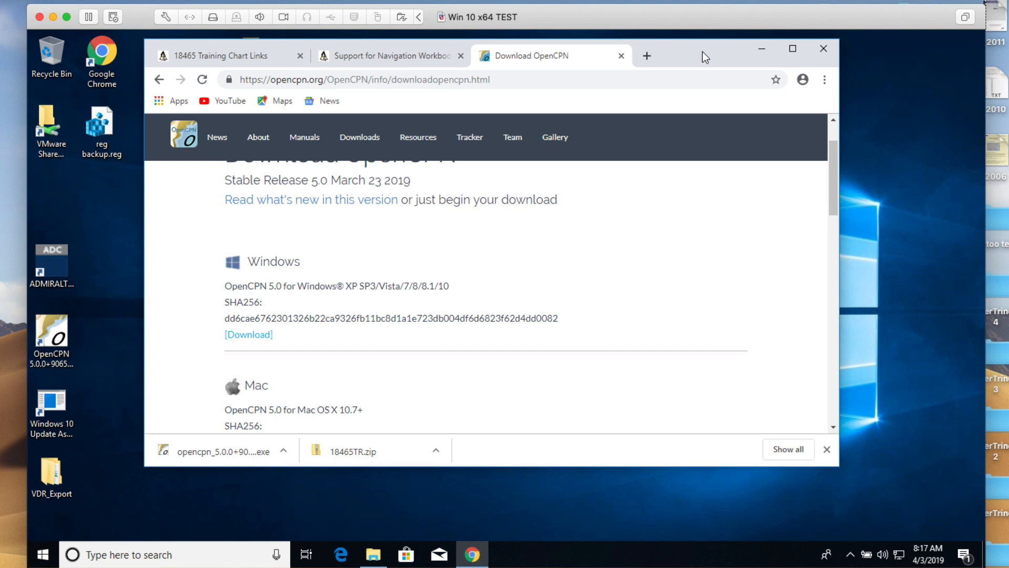
mouse_move(400, 63)
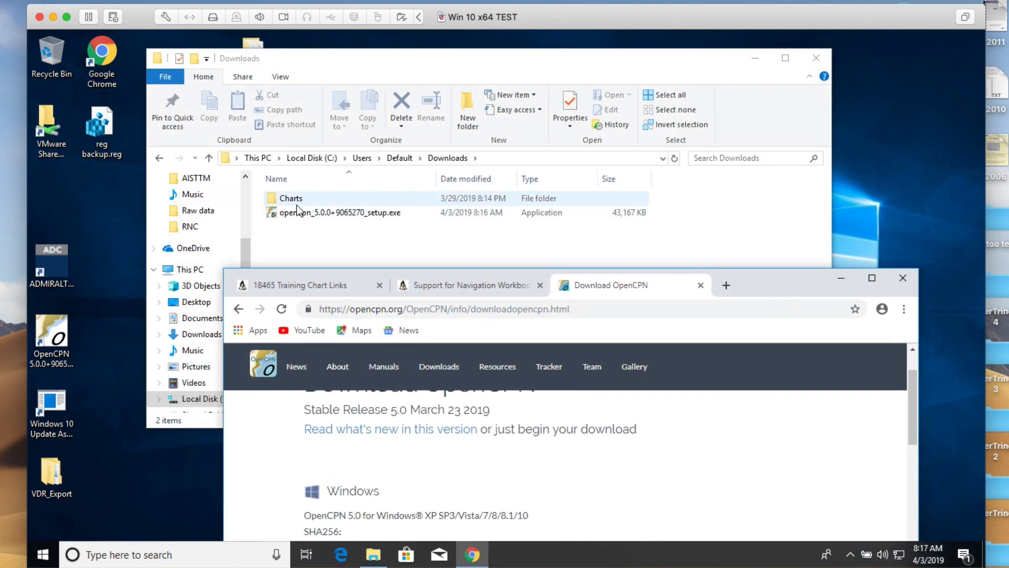
Delete opencpn_5.0.0+9065270_setup.exe from Downloads, leaving only the Charts folder selected.
left_click(340, 212)
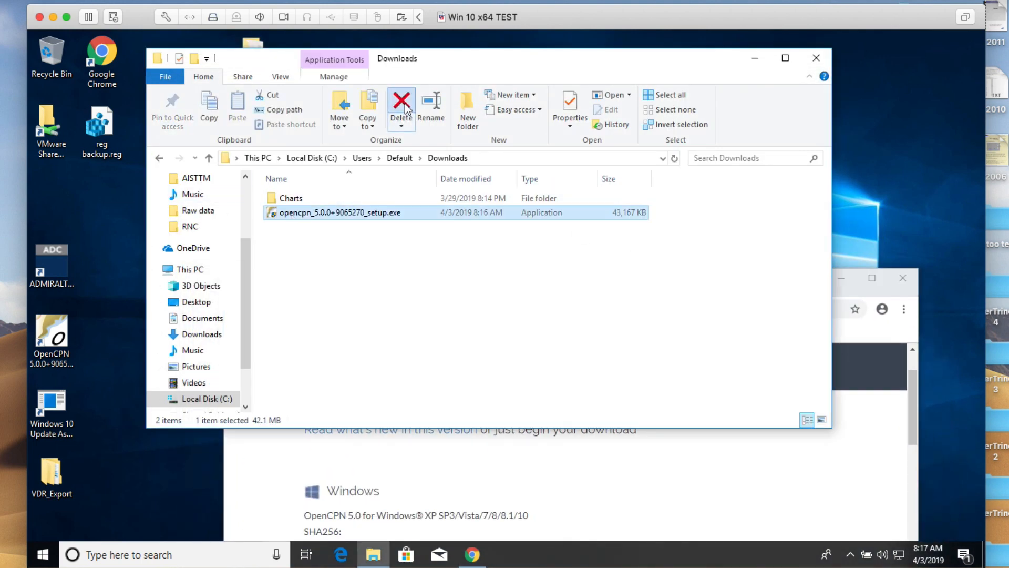
left_click(401, 107)
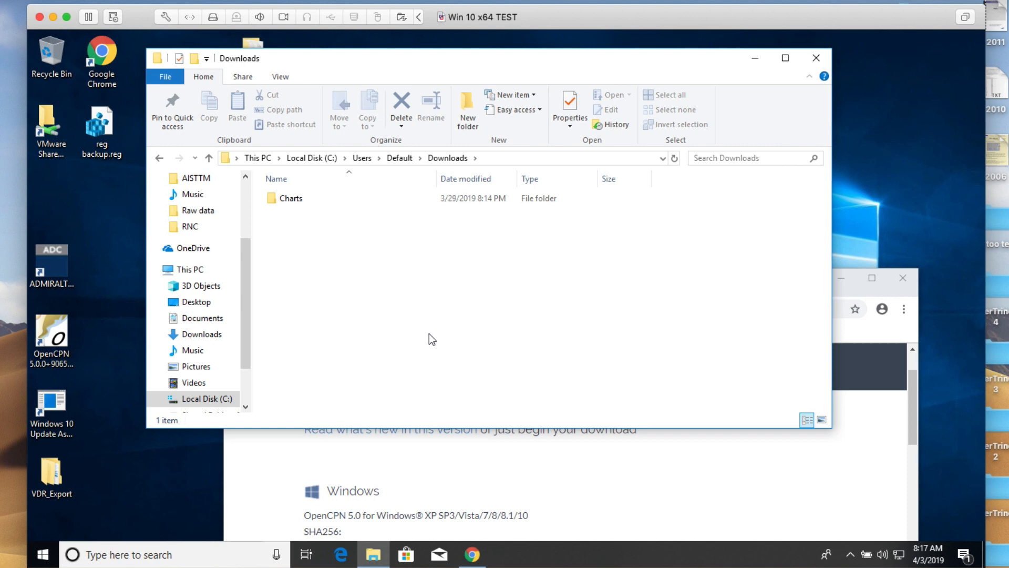
left_click(291, 198)
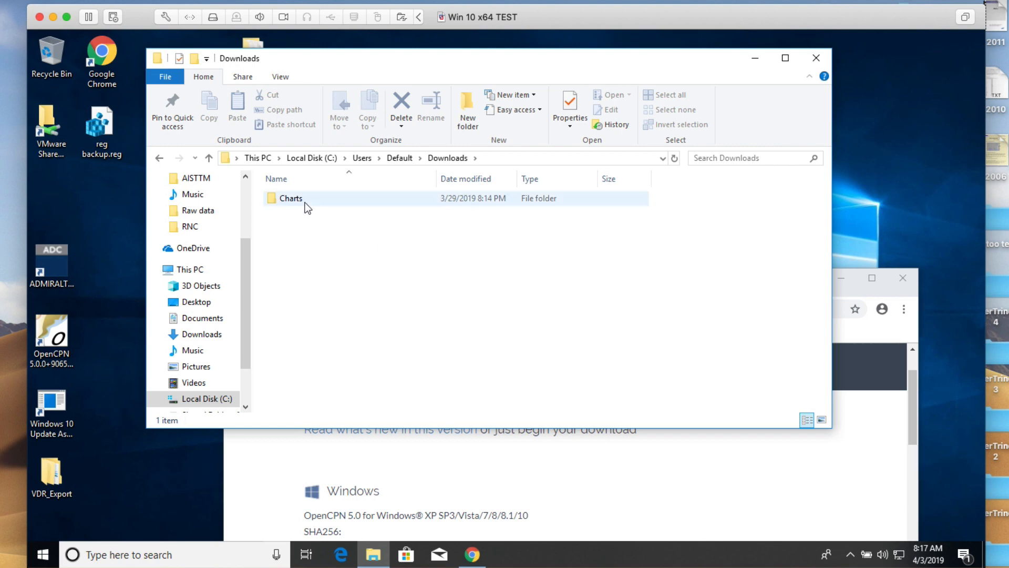
left_click(303, 223)
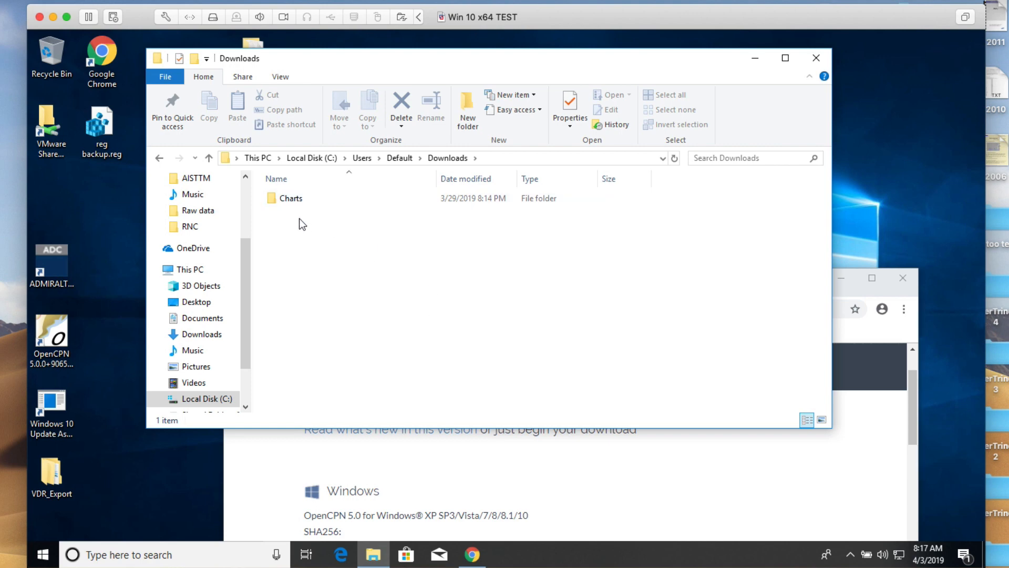
mouse_move(440, 169)
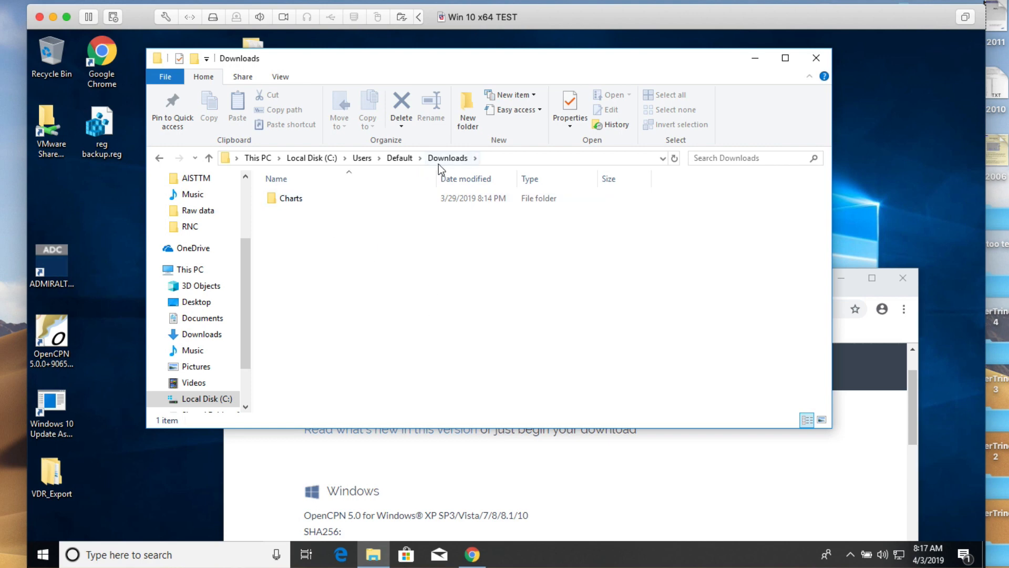
mouse_move(291, 225)
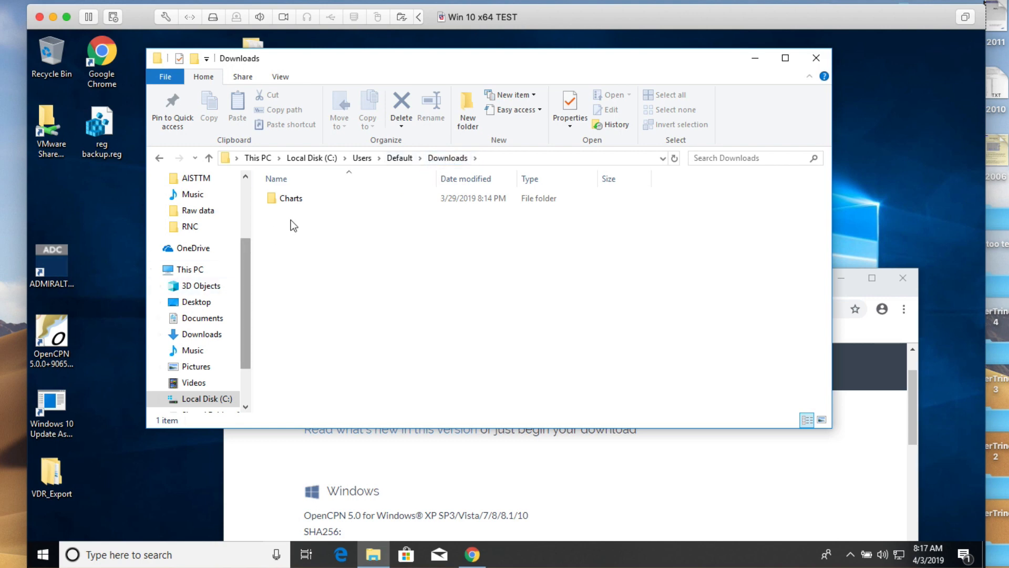
mouse_move(359, 171)
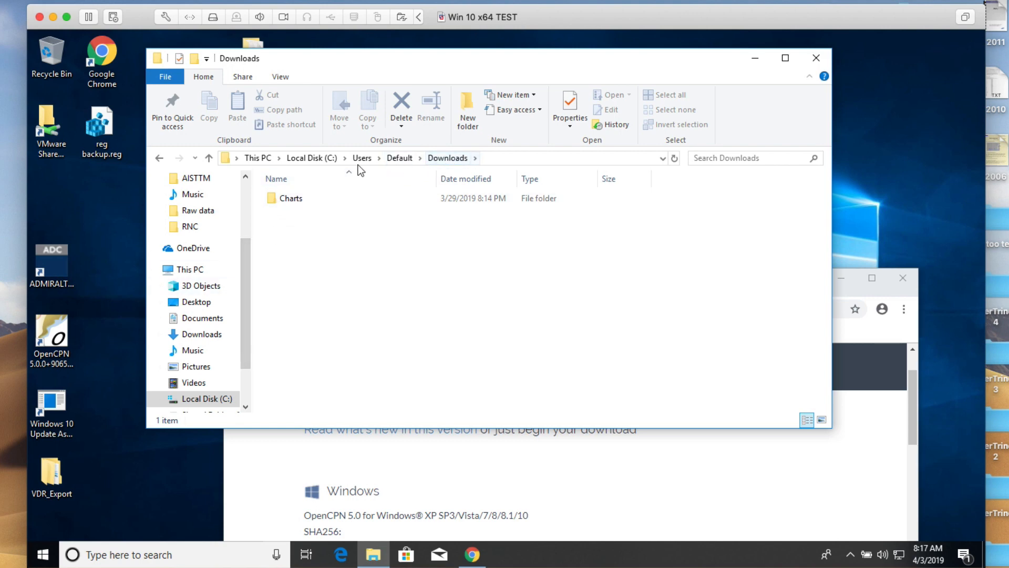
mouse_move(375, 301)
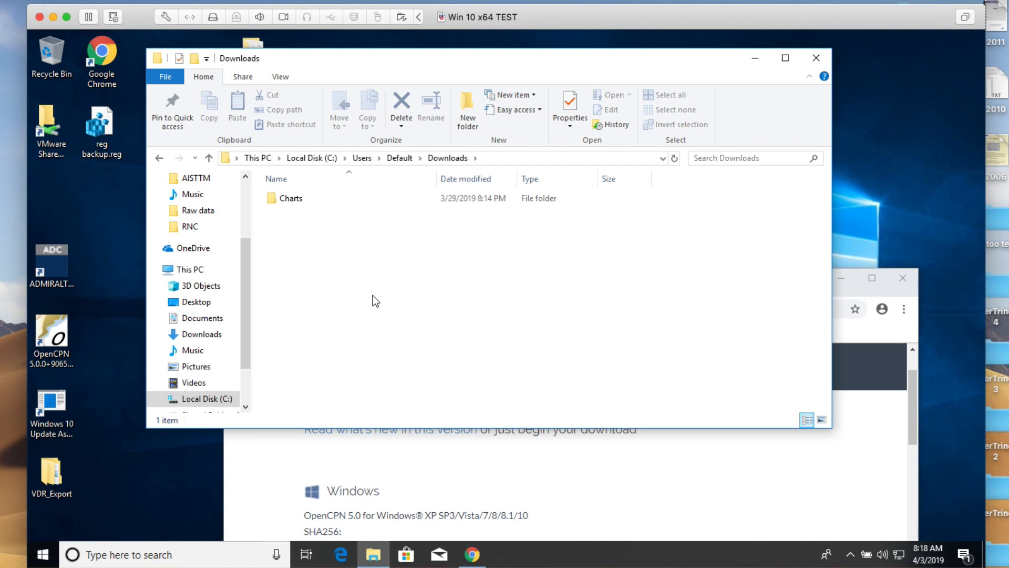
left_click(290, 198)
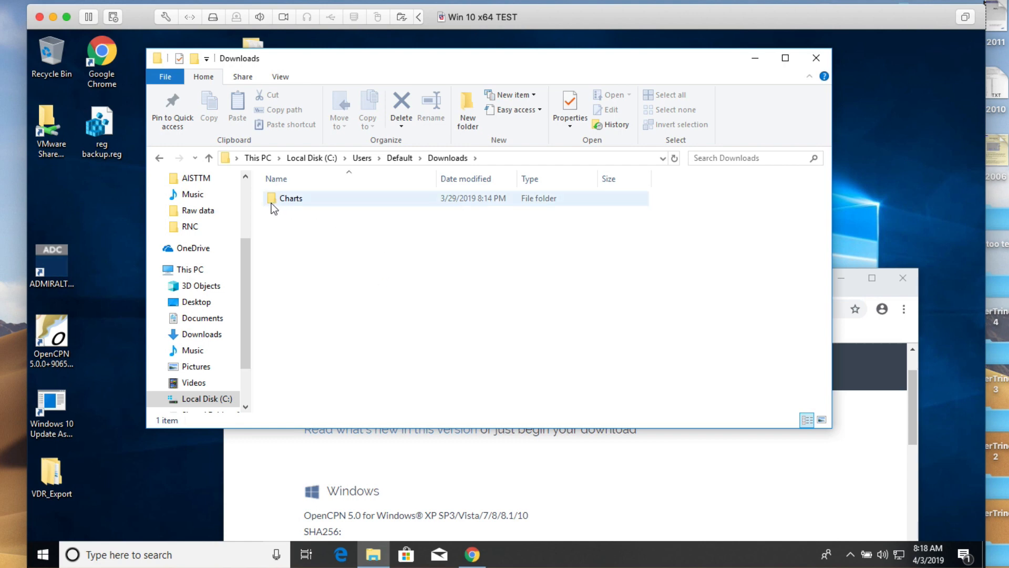
mouse_move(290, 199)
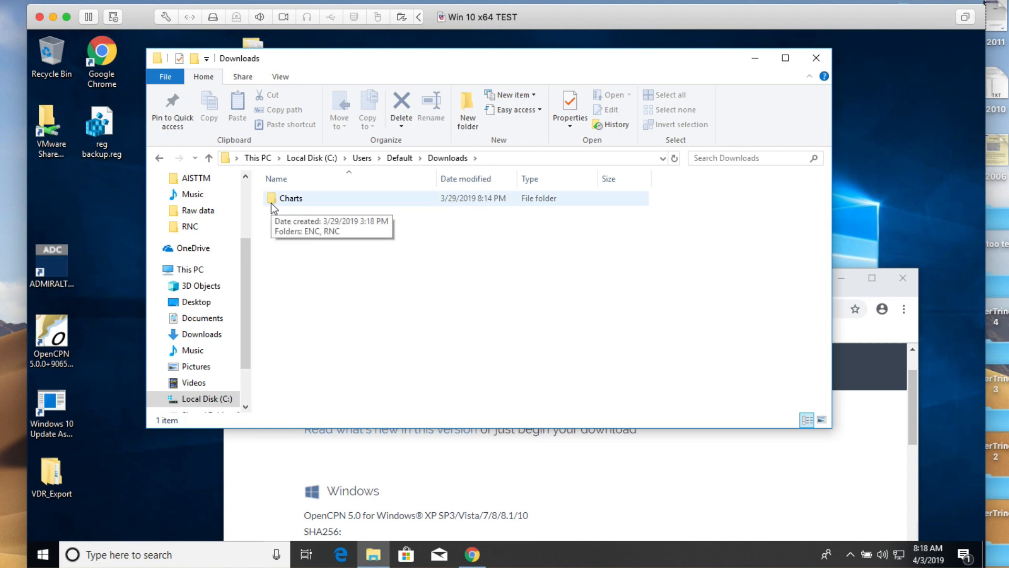
mouse_move(315, 309)
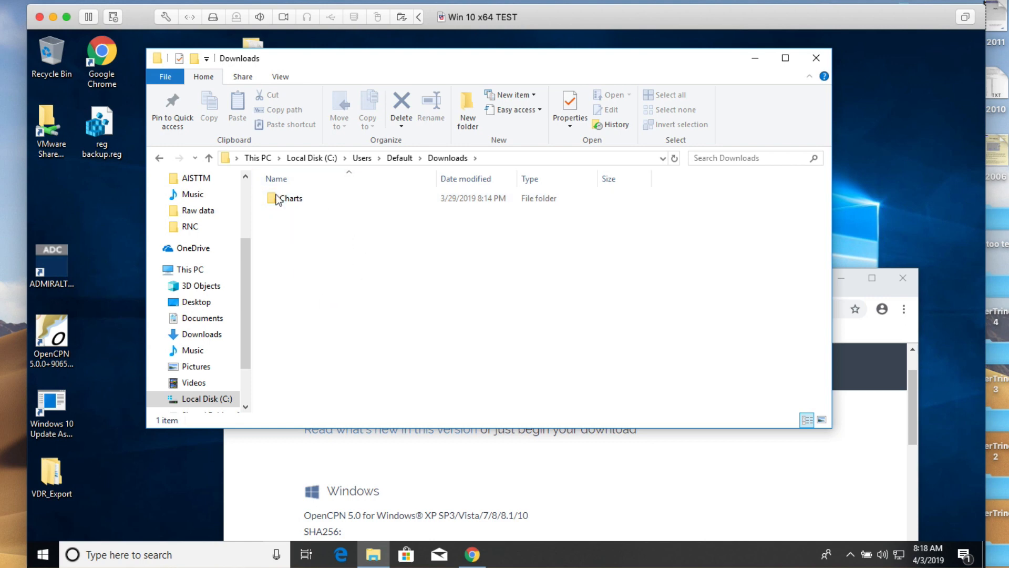
double_click(292, 198)
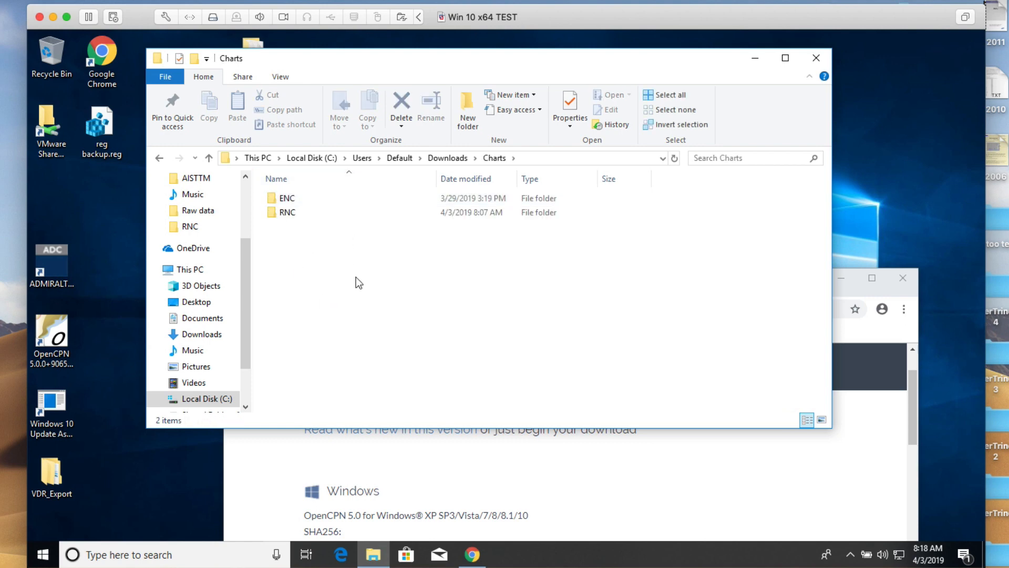
left_click(286, 198)
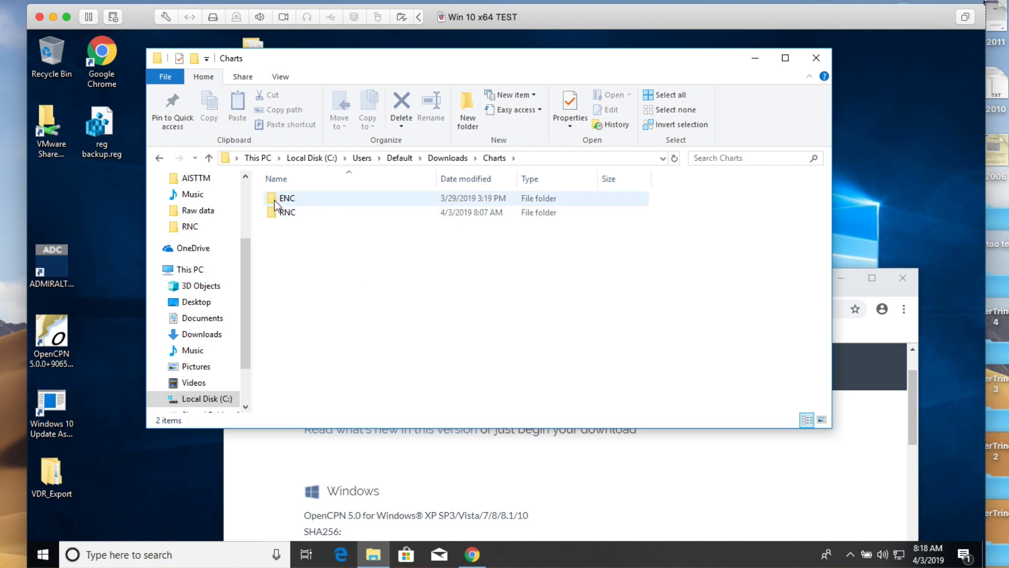
left_click(287, 213)
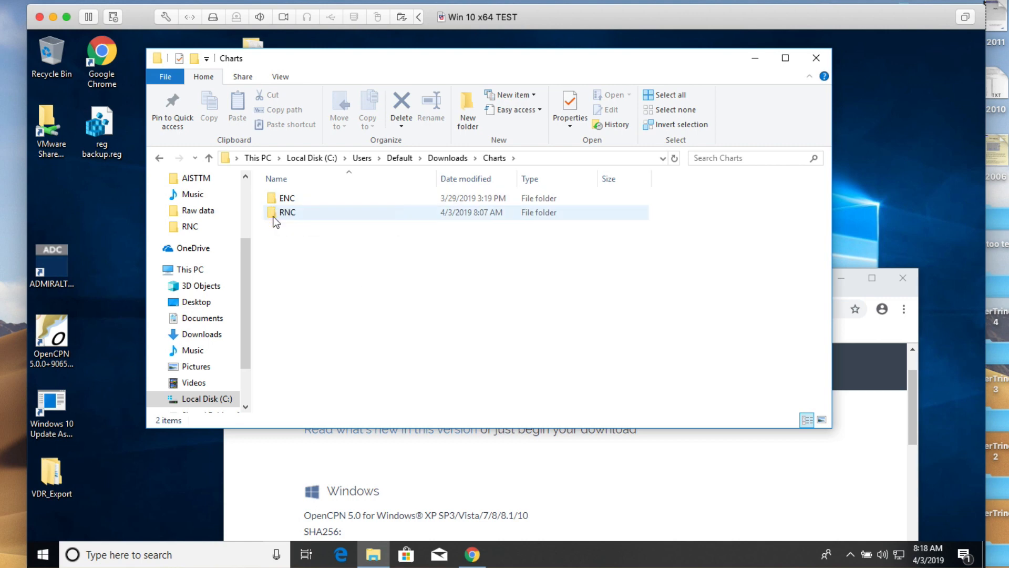
double_click(287, 211)
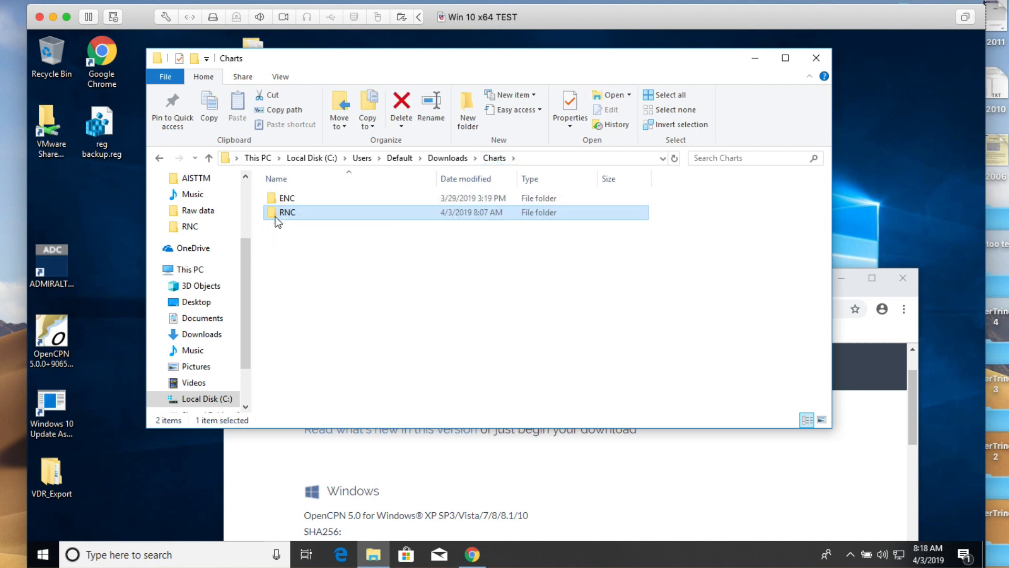
mouse_move(297, 296)
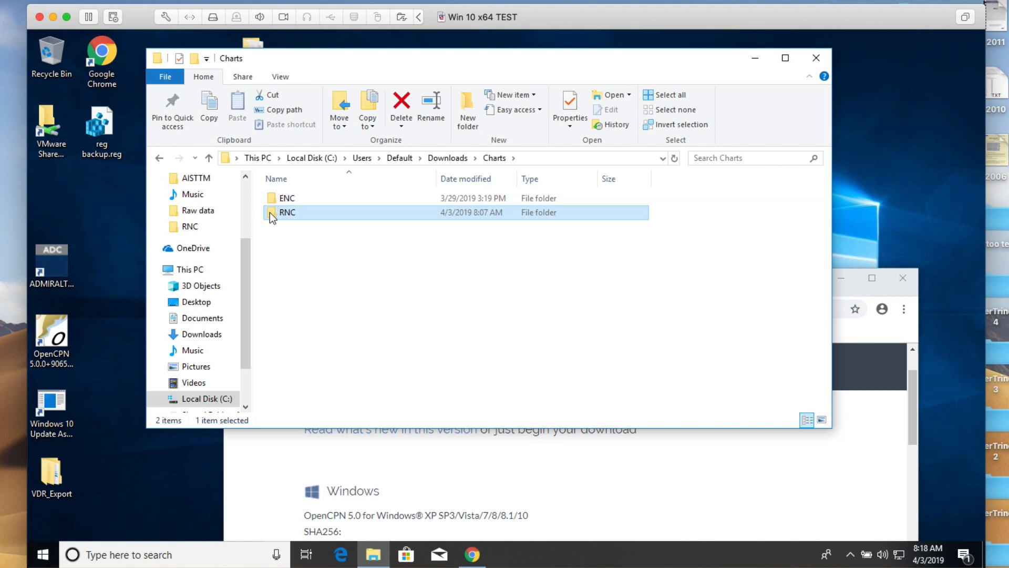
mouse_move(291, 217)
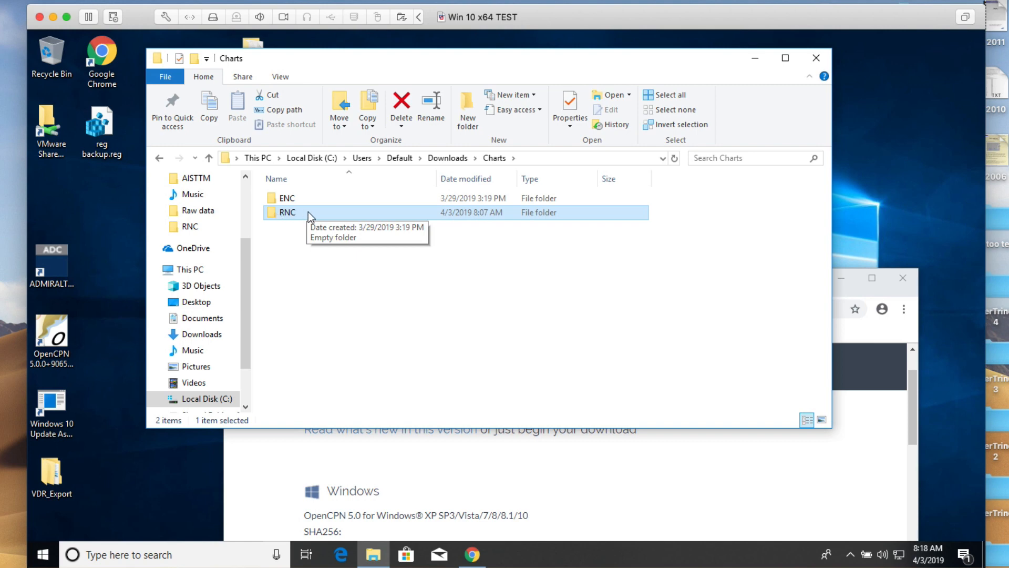
mouse_move(294, 219)
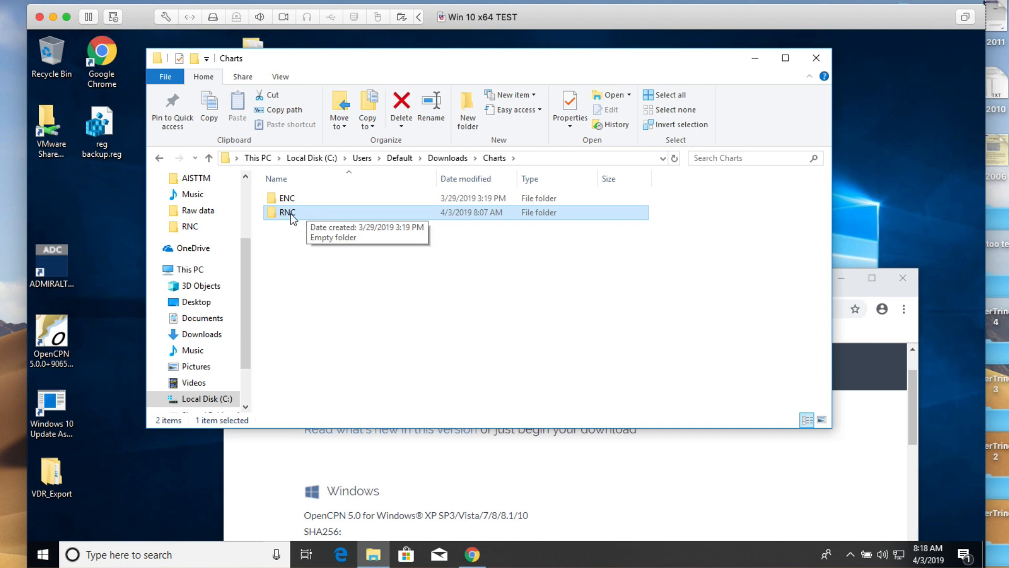
mouse_move(274, 220)
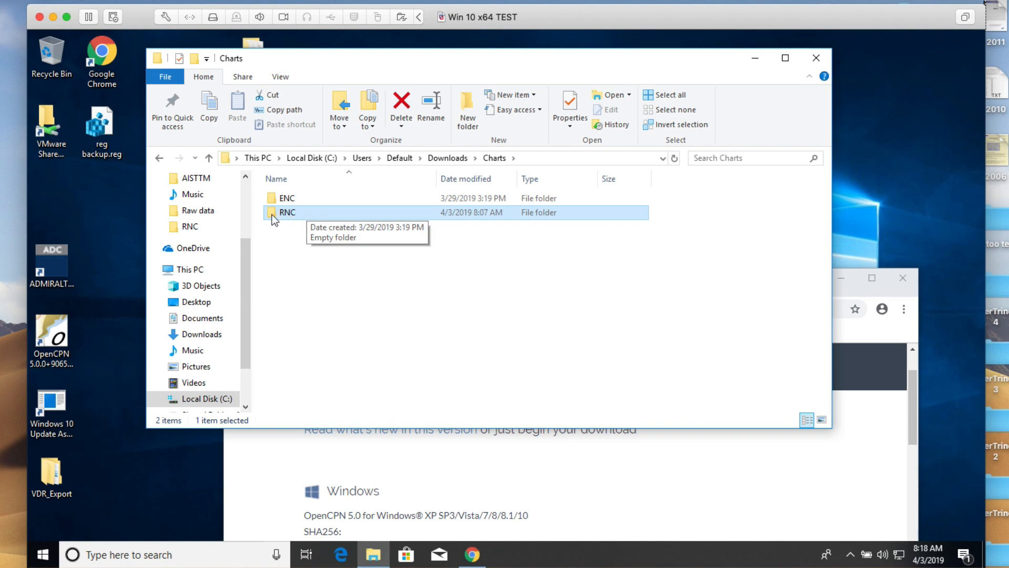
double_click(287, 212)
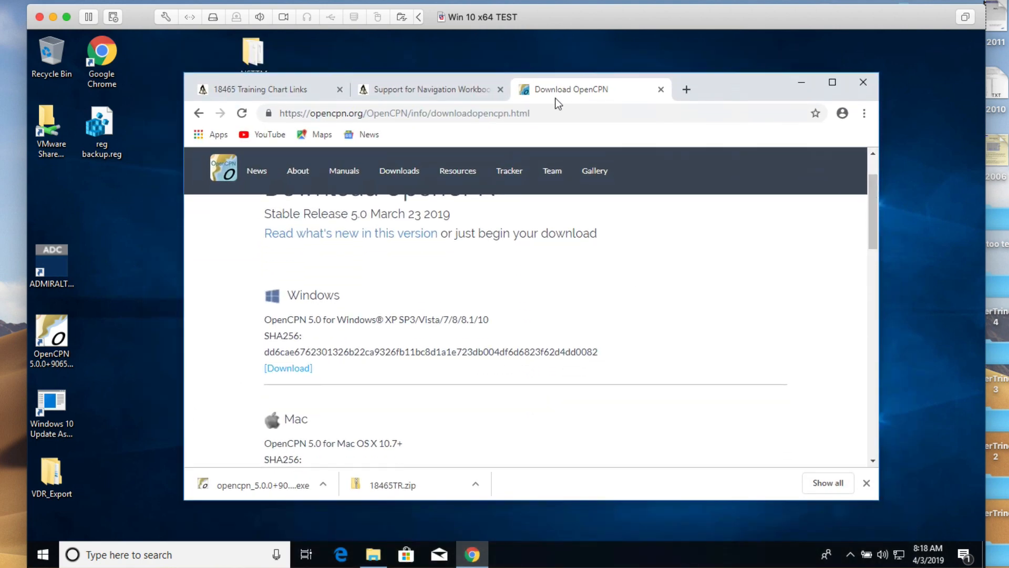
Review the 18465 Training Chart Links and 1210tr support pages, scrolling through each.
left_click(264, 89)
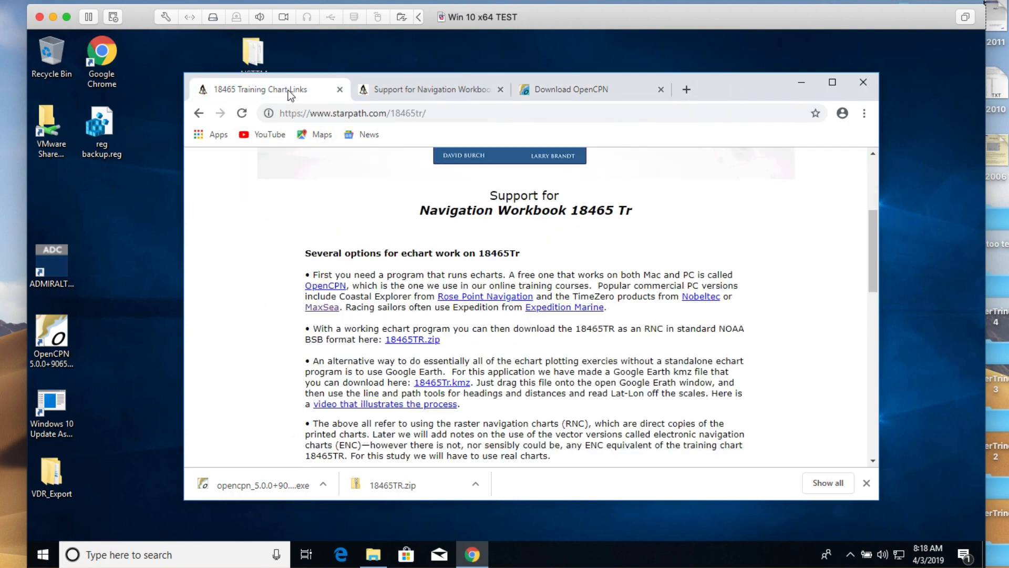
mouse_move(281, 351)
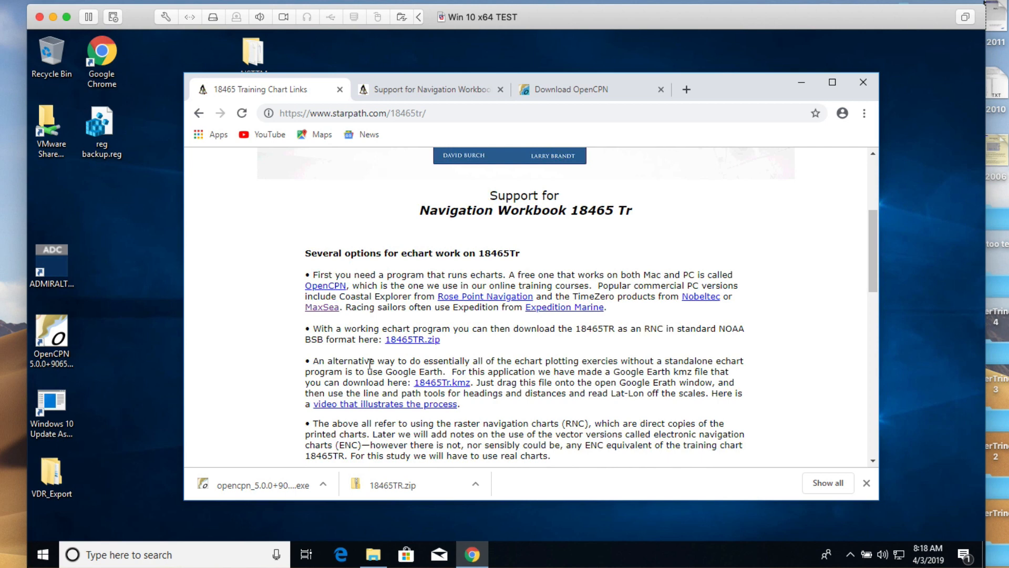
mouse_move(412, 340)
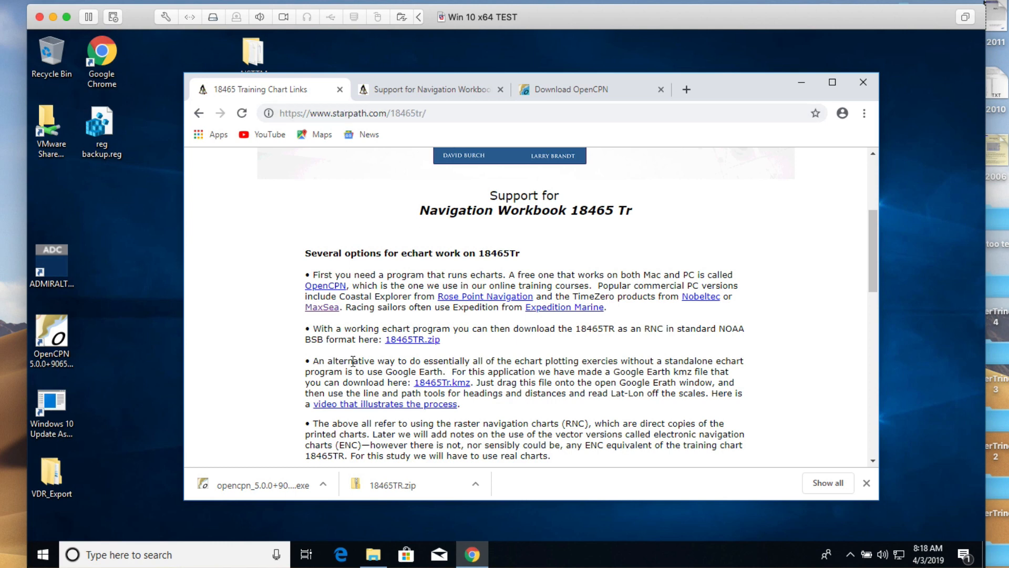
left_click(429, 89)
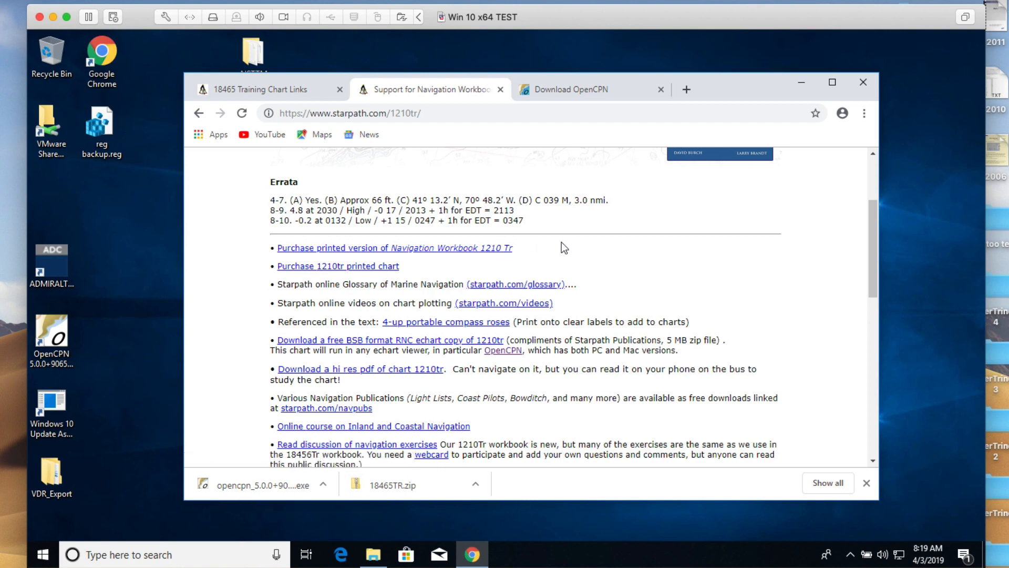
mouse_move(607, 362)
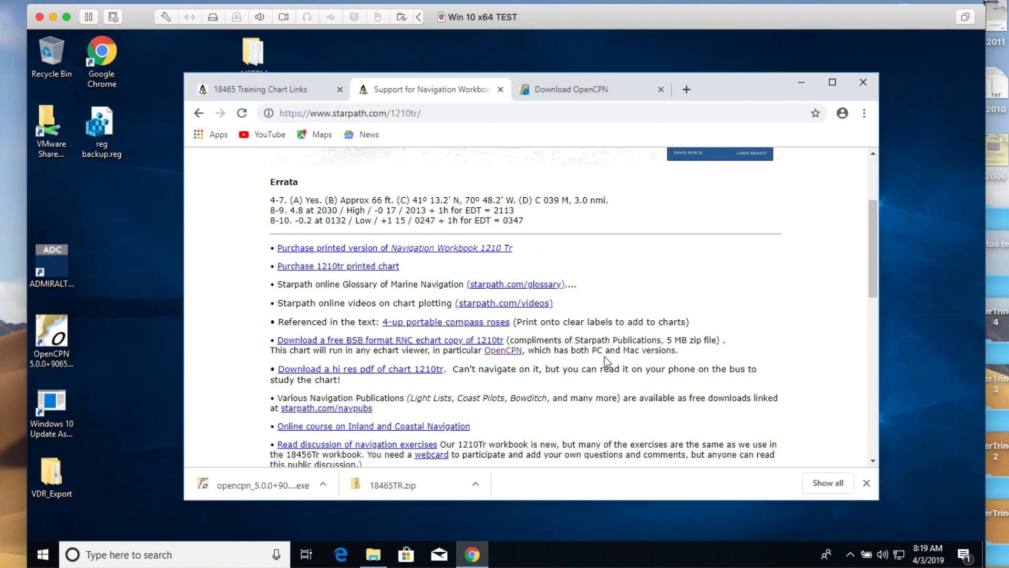
scroll("down", 3)
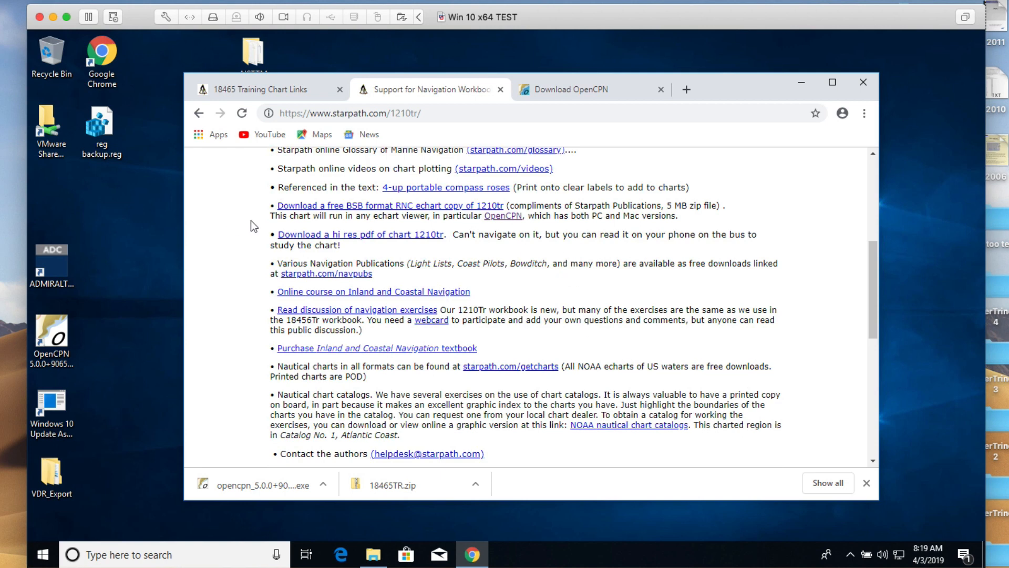
mouse_move(383, 213)
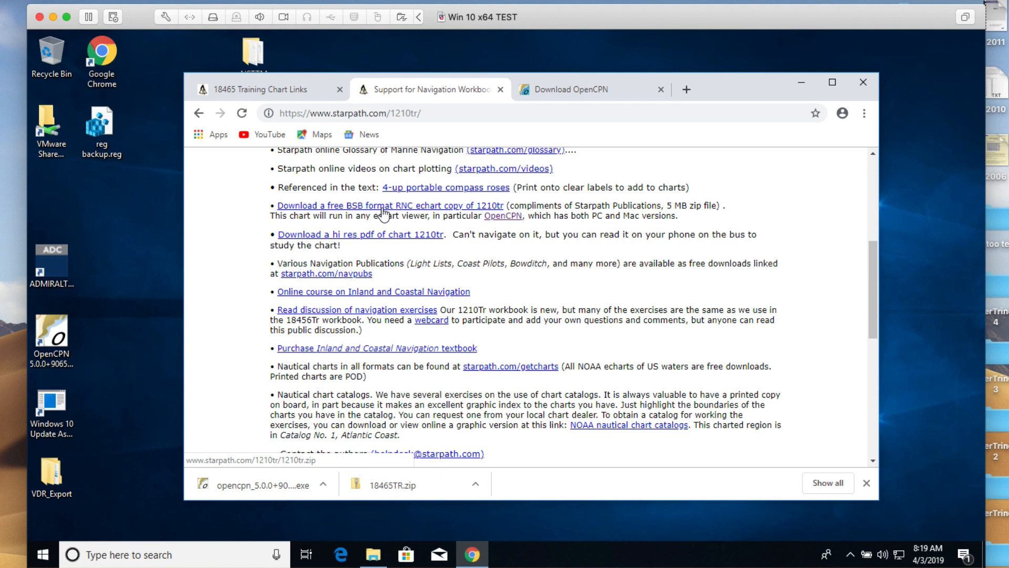
mouse_move(459, 210)
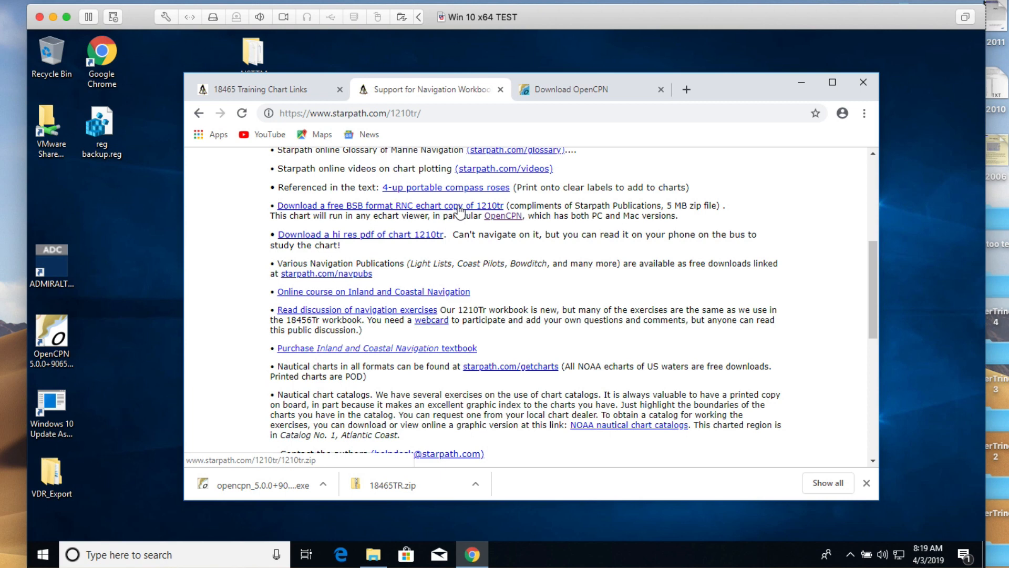
left_click(264, 89)
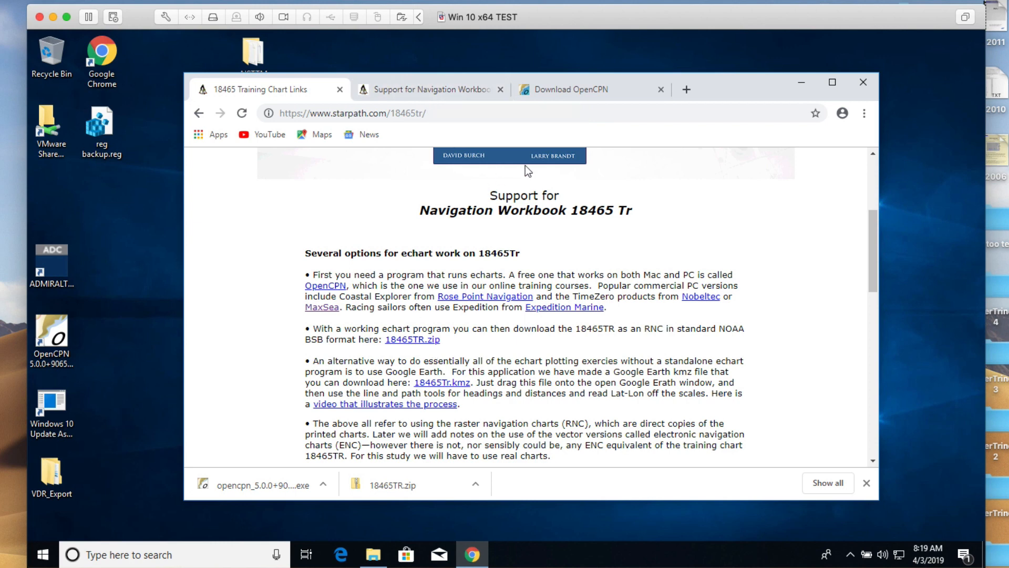
scroll("up", 3)
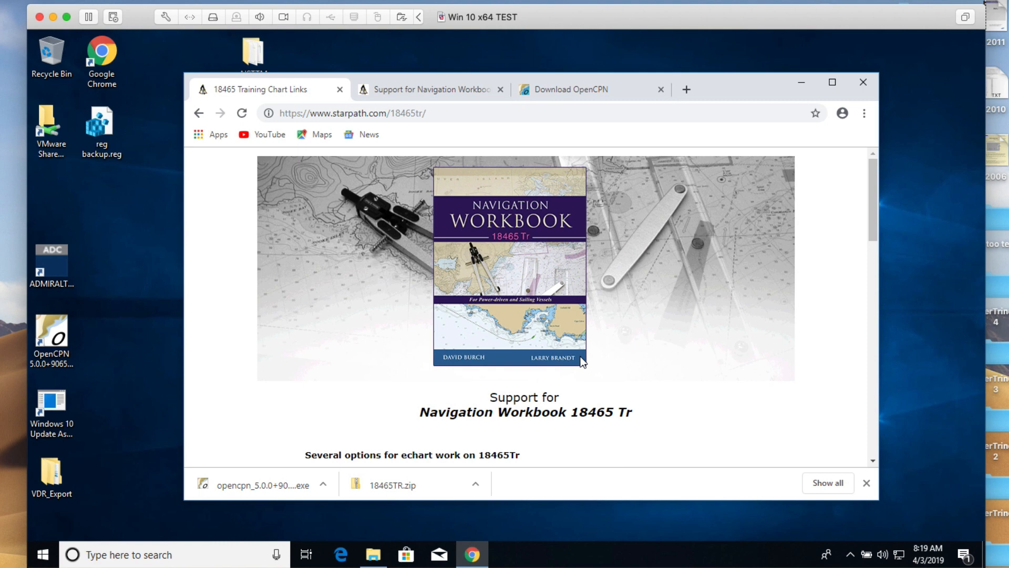
mouse_move(623, 363)
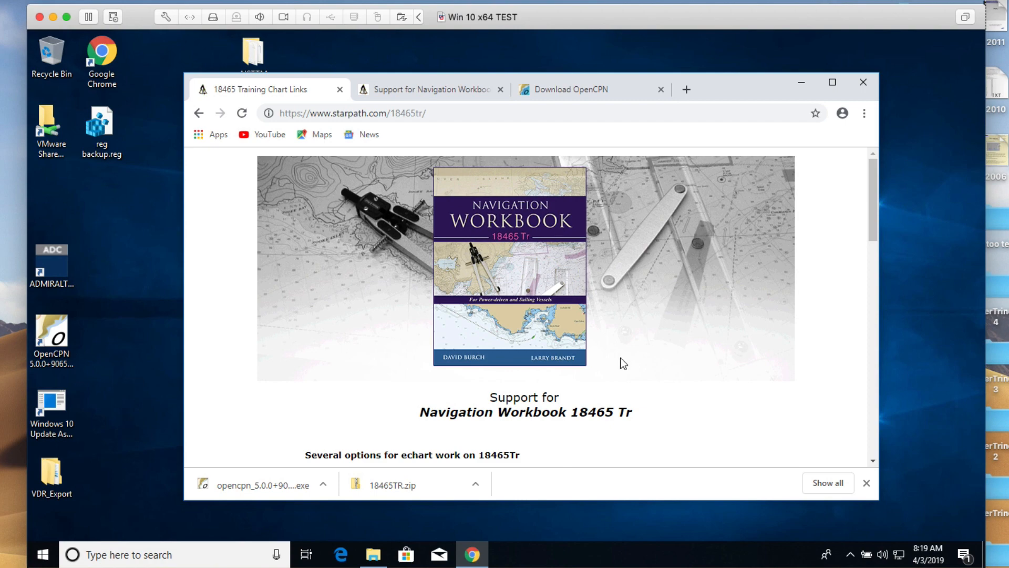
scroll("down", 3)
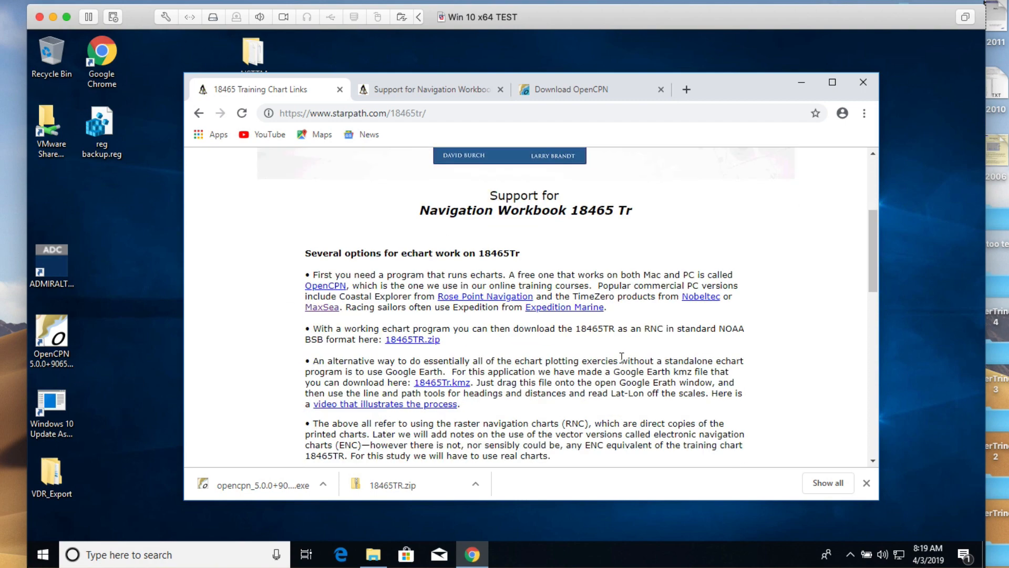
scroll("down", 3)
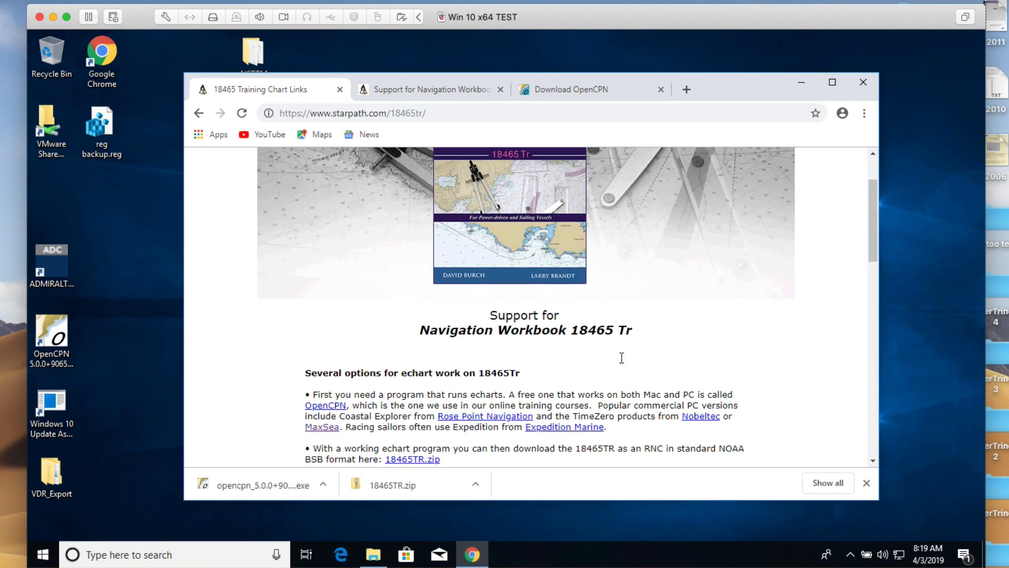
Scroll the 1210tr support page once more and finish on the 18465 Training Chart Links tab.
left_click(430, 88)
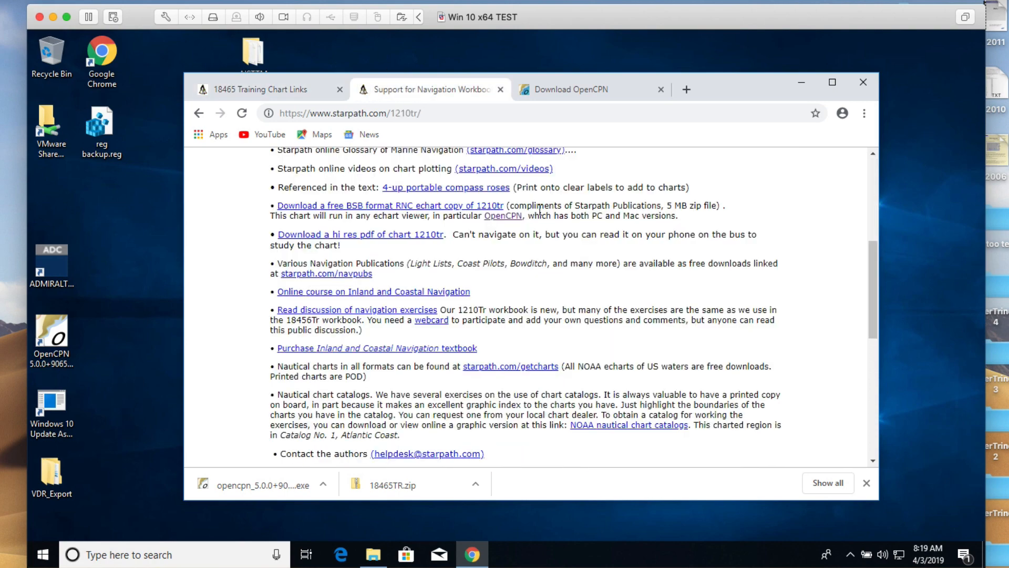
scroll("up", 3)
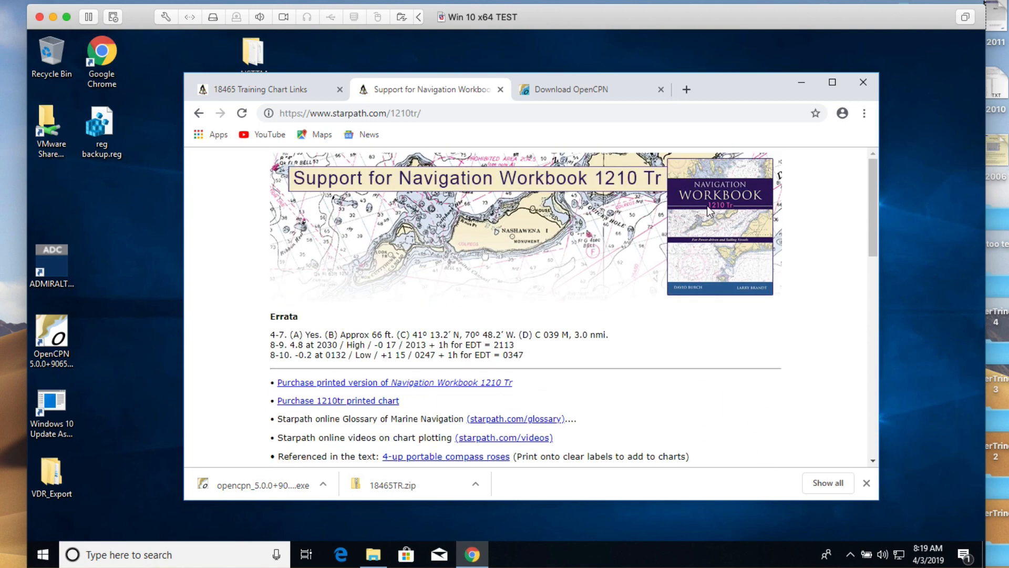
scroll("down", 3)
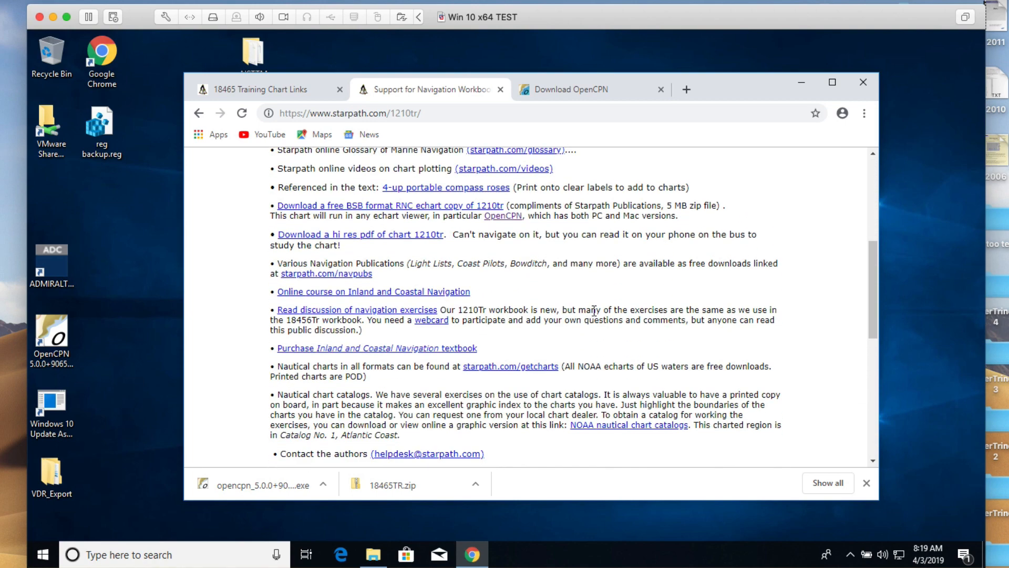
scroll("down", 3)
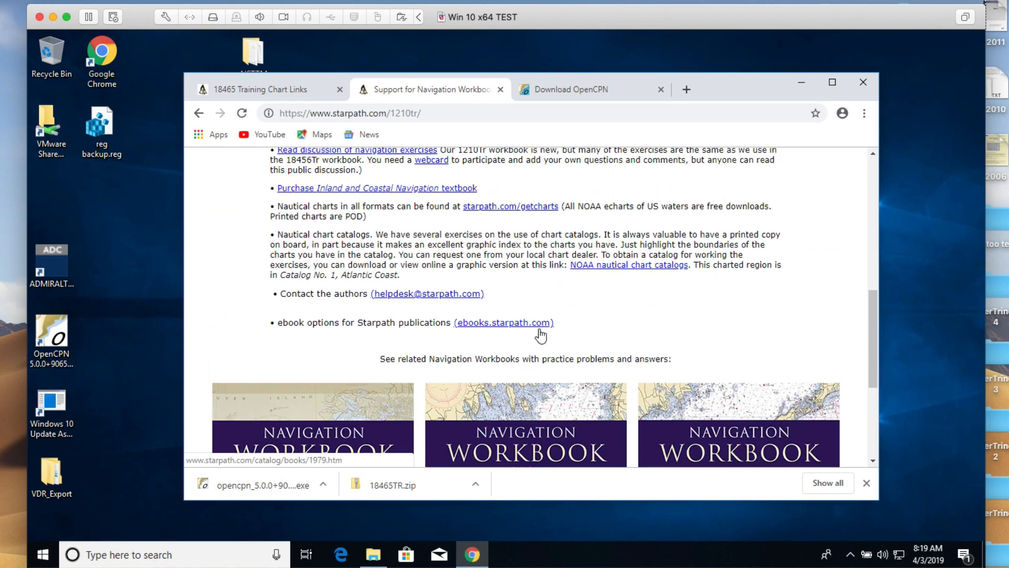
left_click(267, 88)
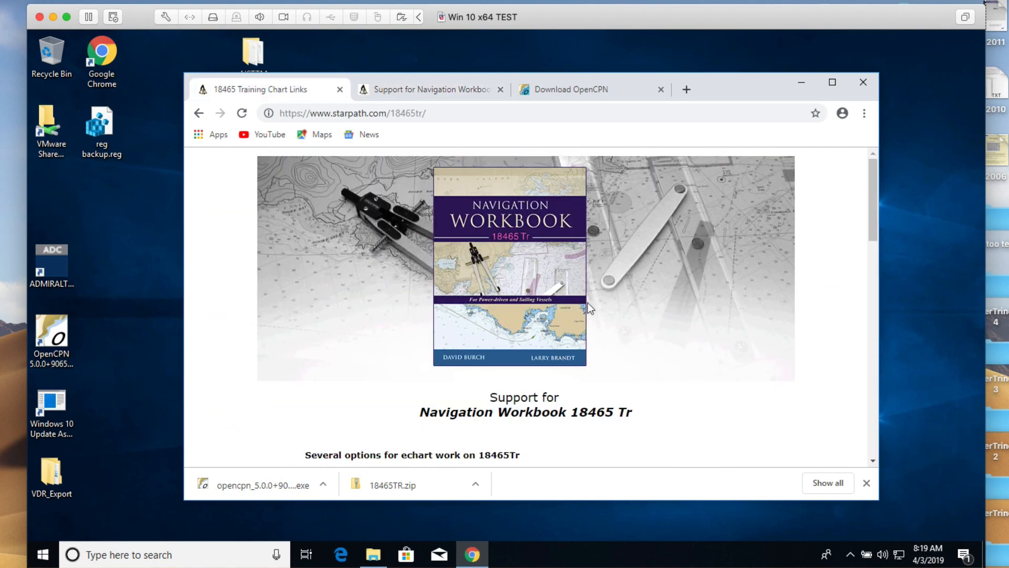
Download the BSB-format 18465TR.zip chart from the support page.
scroll("down", 3)
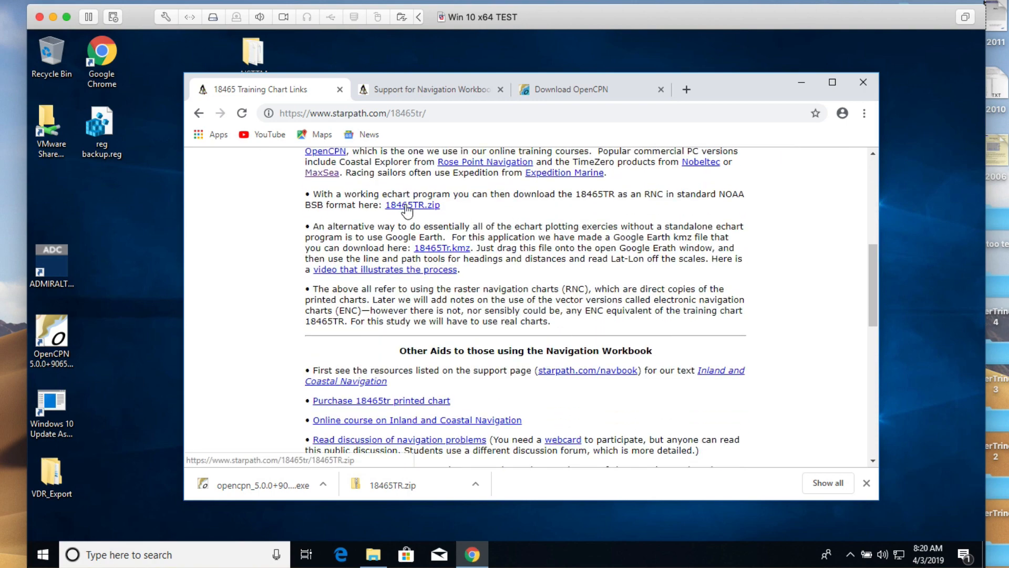
left_click(411, 205)
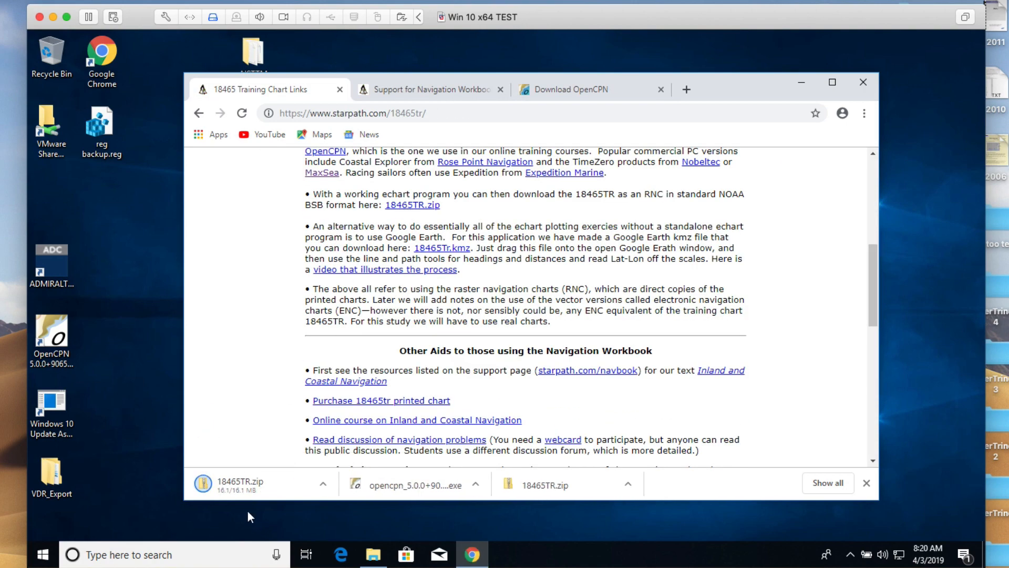
mouse_move(250, 491)
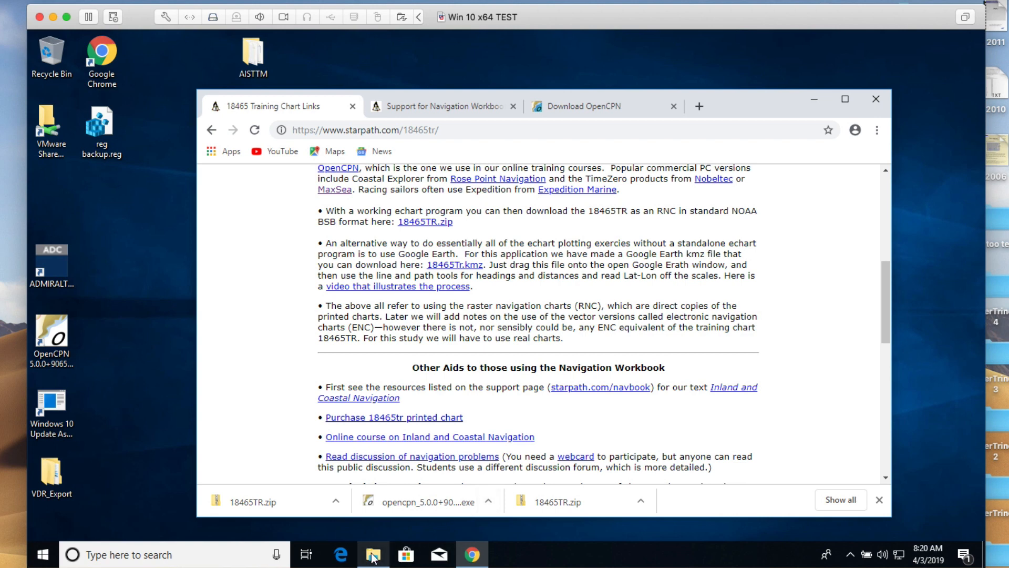
Browse to C: > Users > Default > Downloads and select 18465TR.zip.
left_click(372, 554)
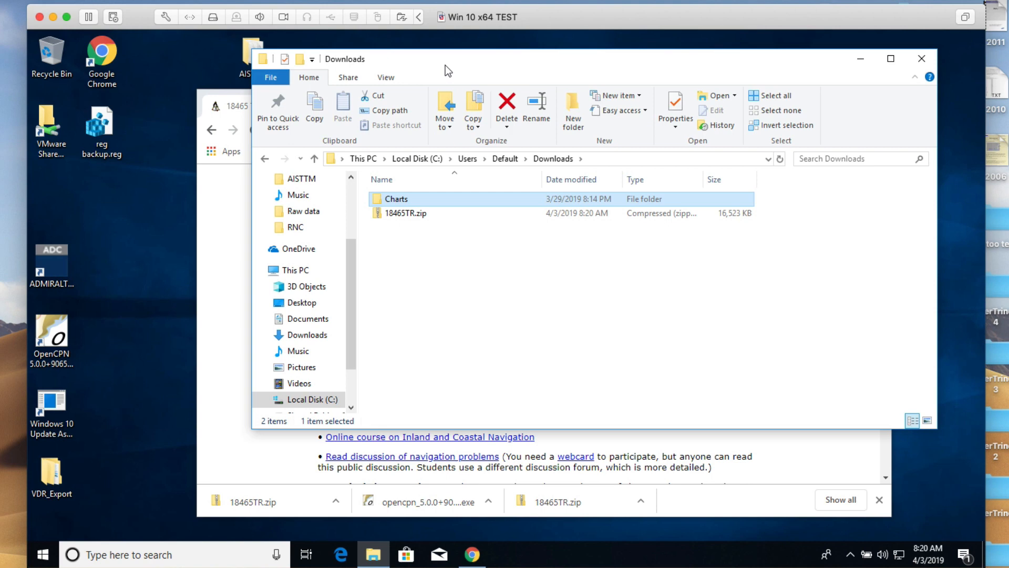
mouse_move(432, 208)
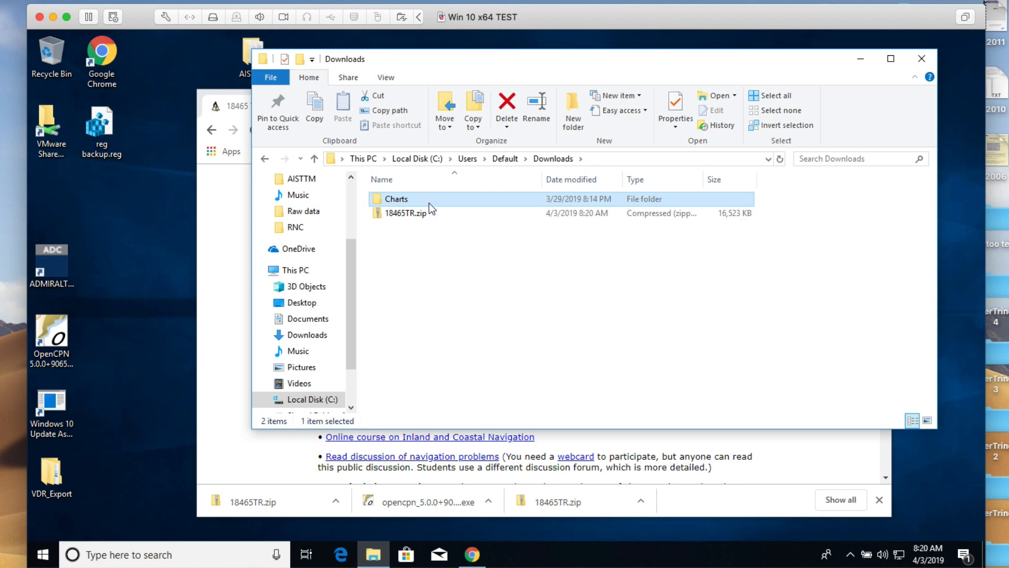
mouse_move(407, 214)
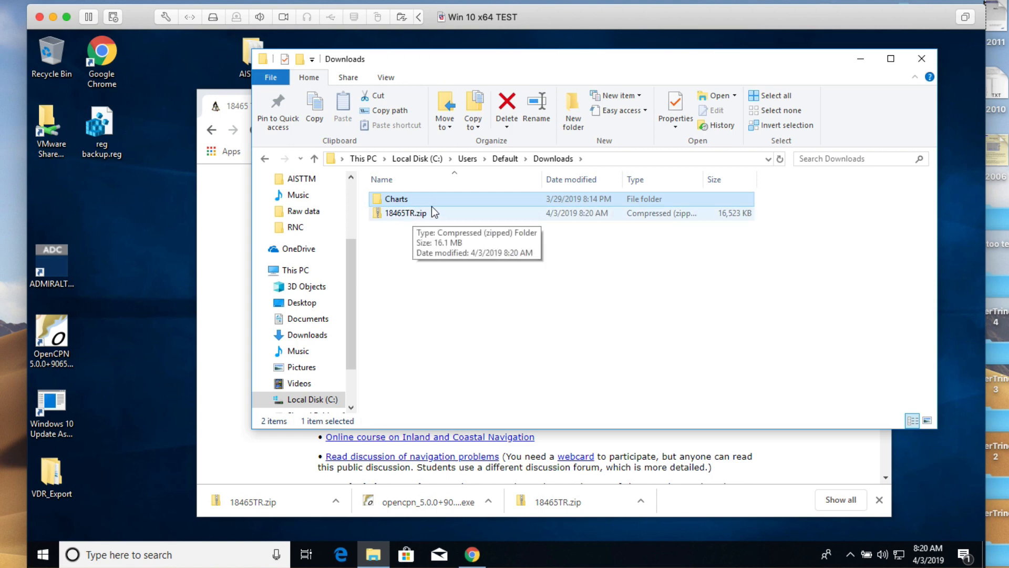
mouse_move(409, 219)
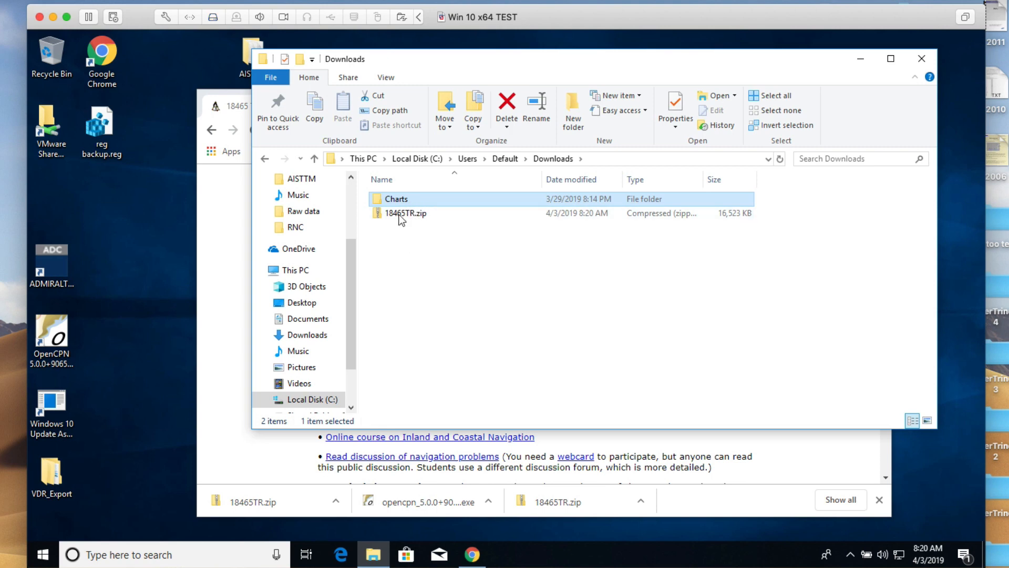
mouse_move(472, 85)
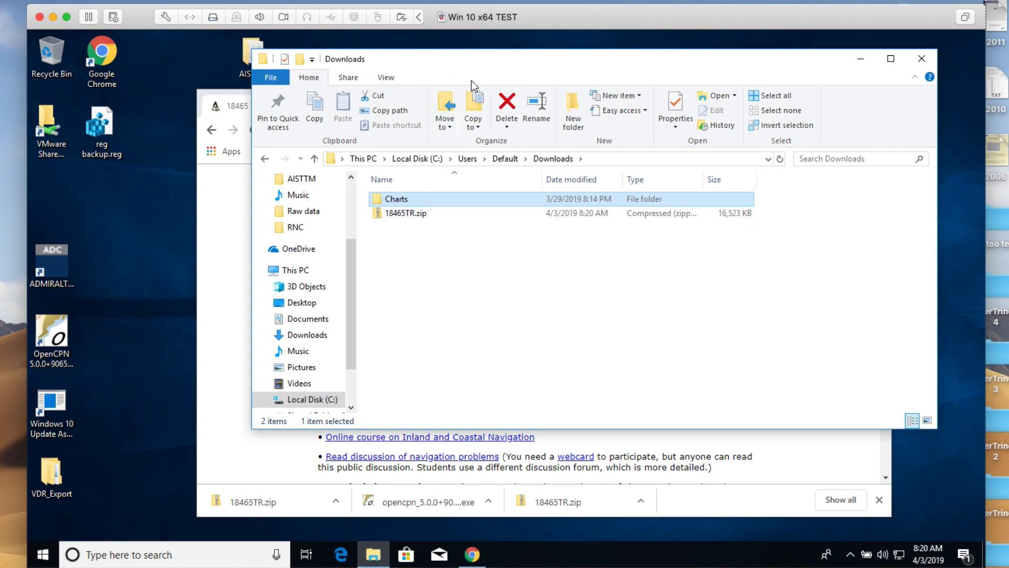
left_click(405, 214)
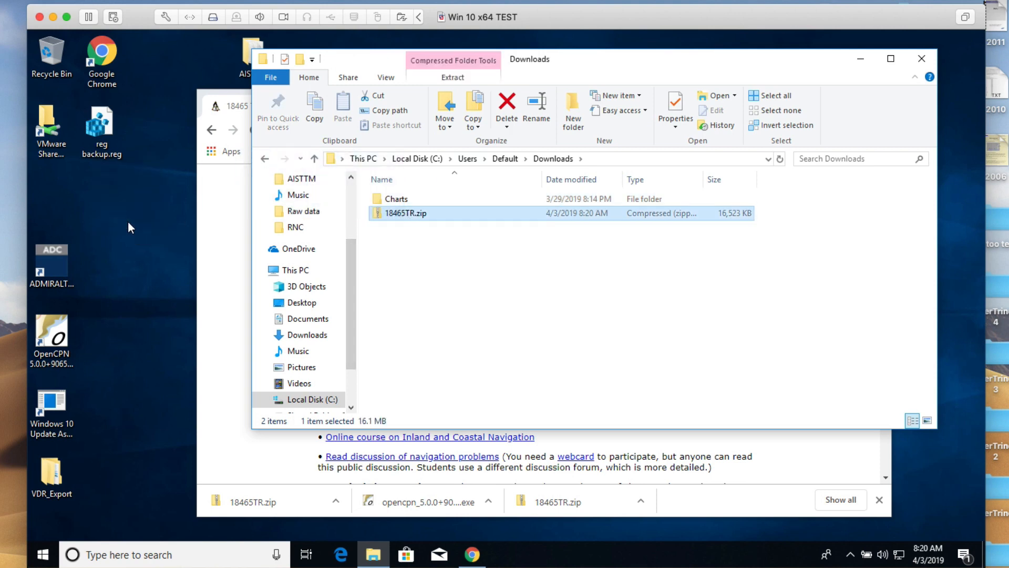
Drag 18465TR.zip to the desktop and extract it into an 18465TR folder there.
left_click_drag(406, 213, 152, 197)
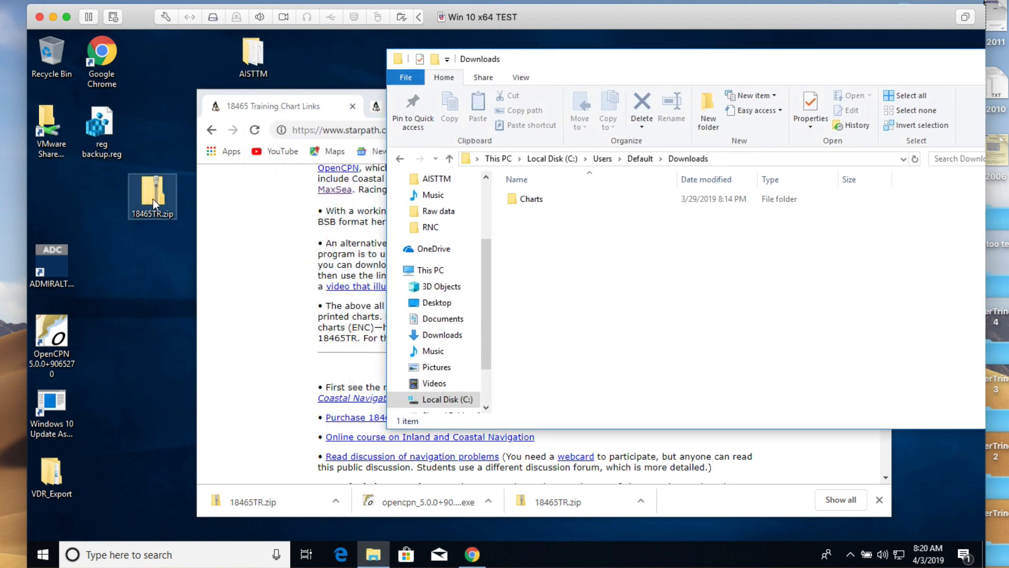
double_click(153, 197)
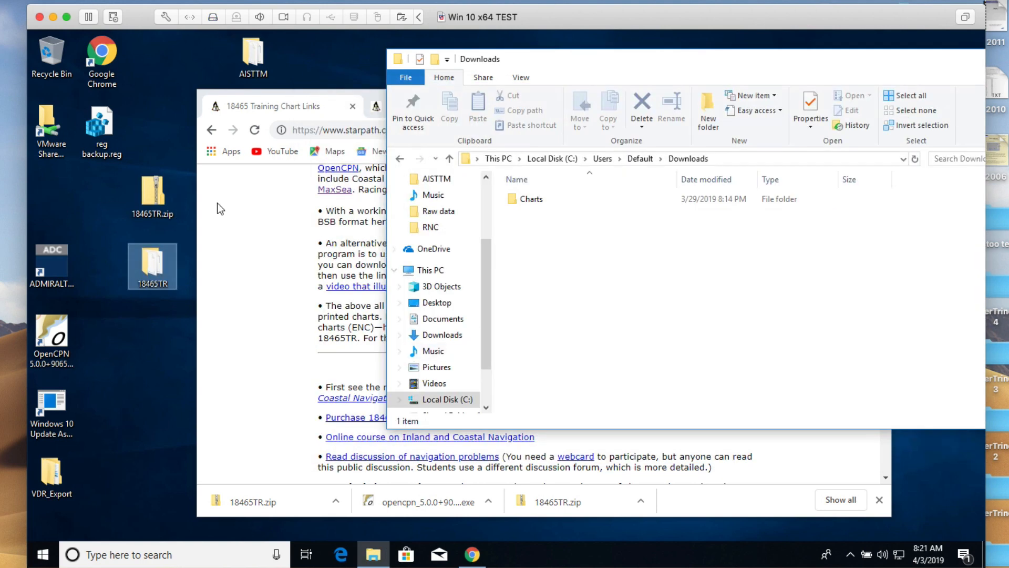
left_click(152, 197)
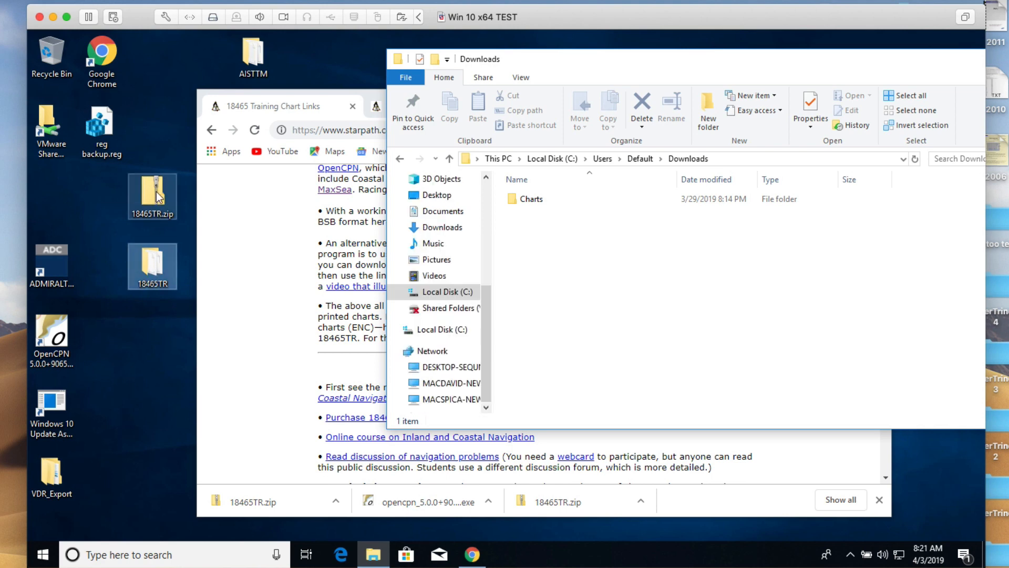
left_click(153, 266)
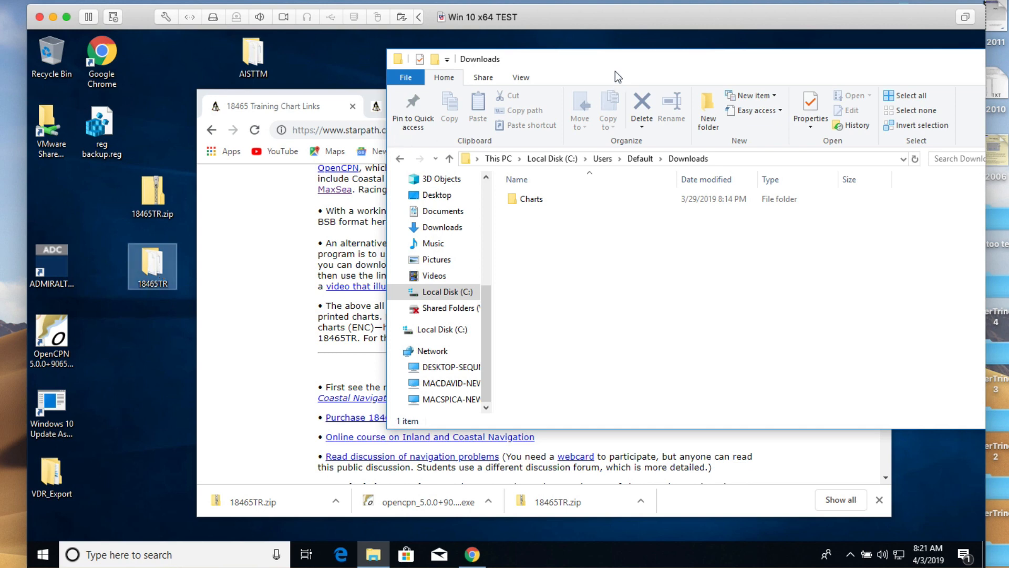
Drag the extracted 18465TR folder from the desktop into Downloads > Charts > RNC.
left_click(531, 199)
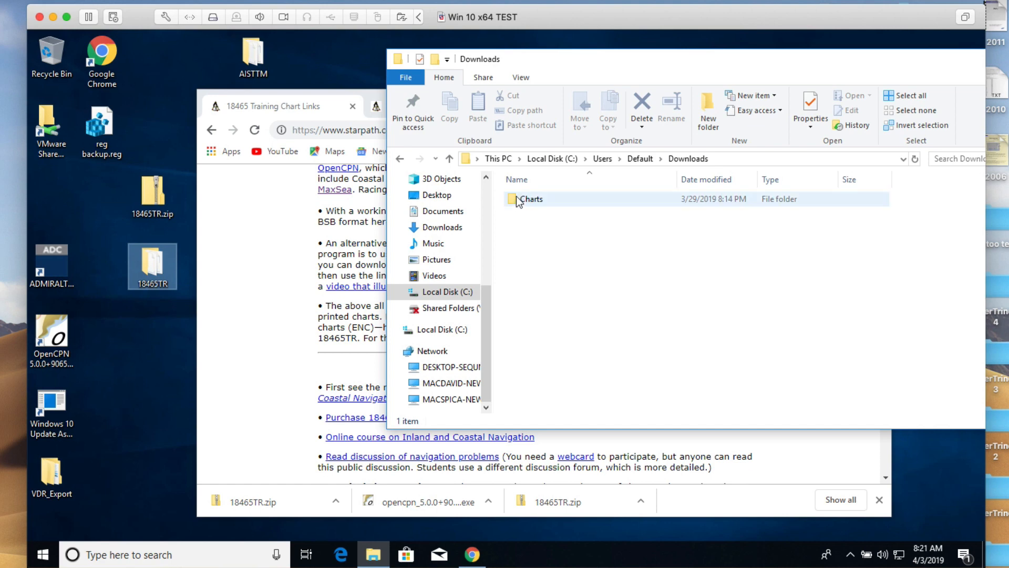
double_click(531, 198)
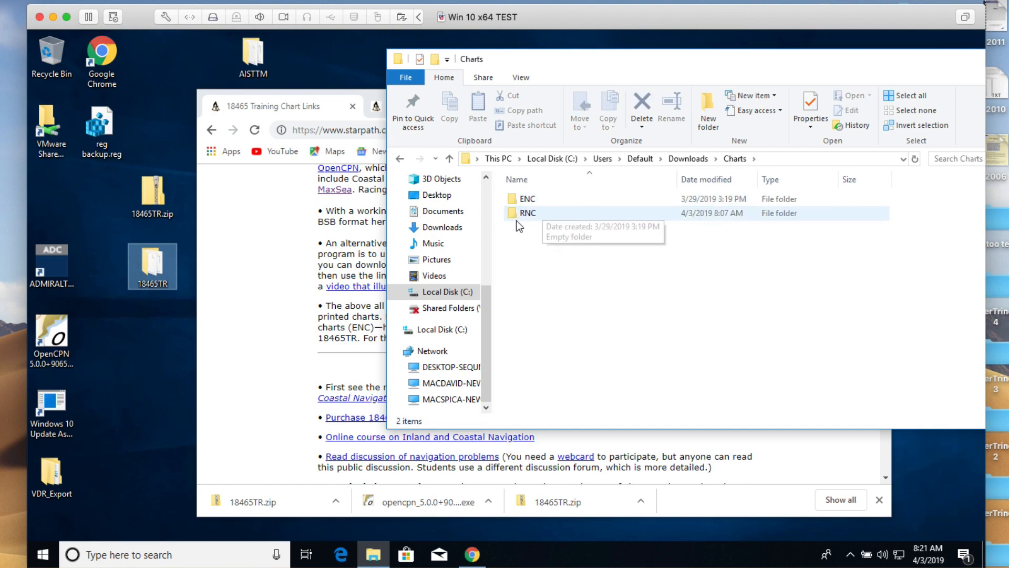
double_click(527, 212)
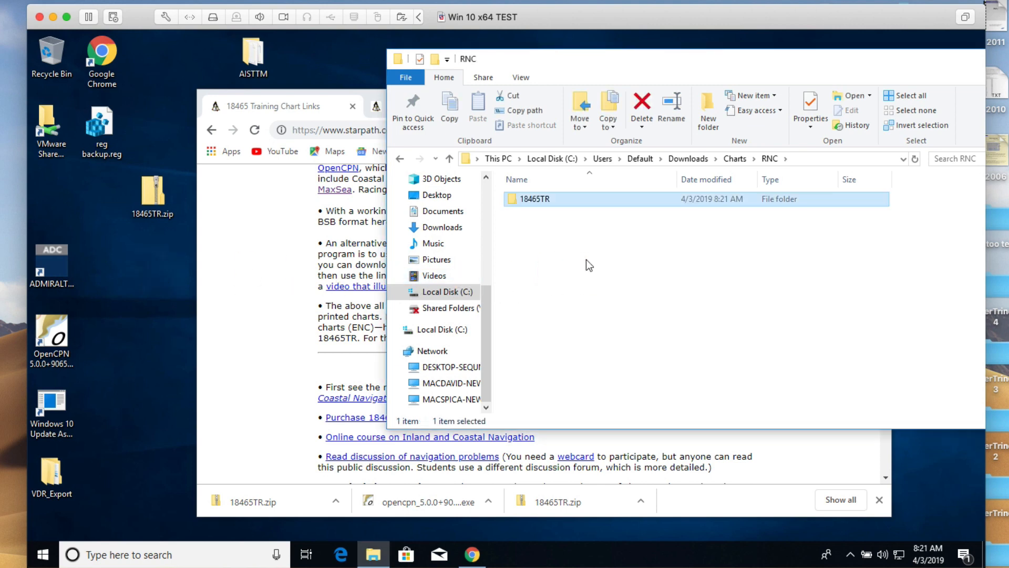
left_click(153, 197)
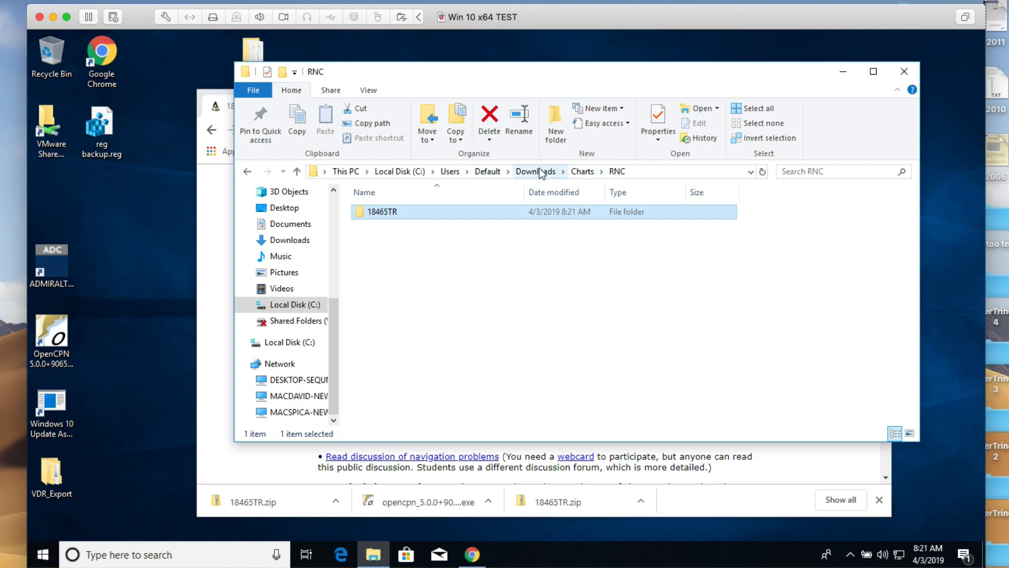
mouse_move(582, 173)
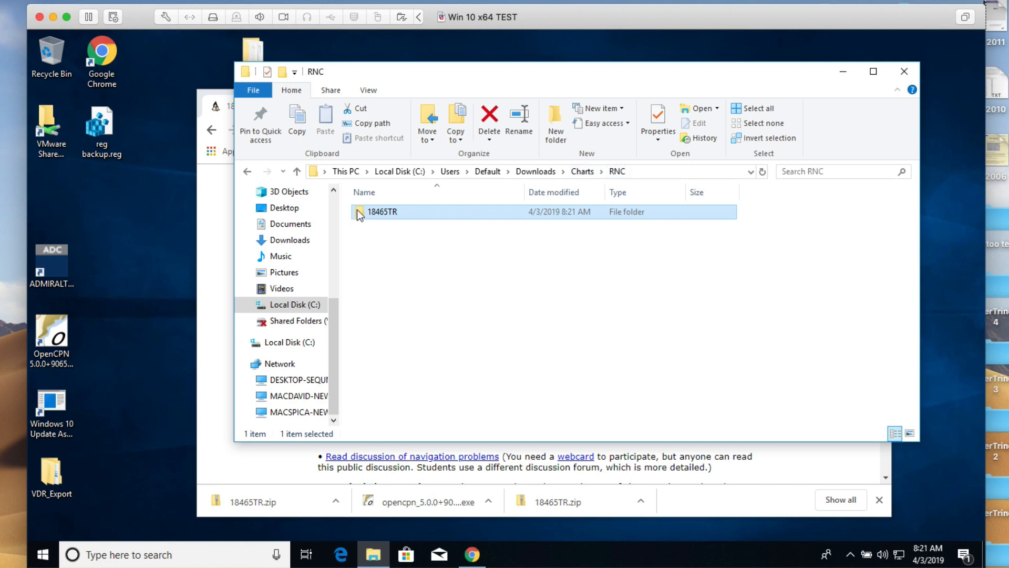
Confirm 18465TR contains 18465TR.BSB and 18465TR.kap, then close the File Explorer window.
double_click(381, 211)
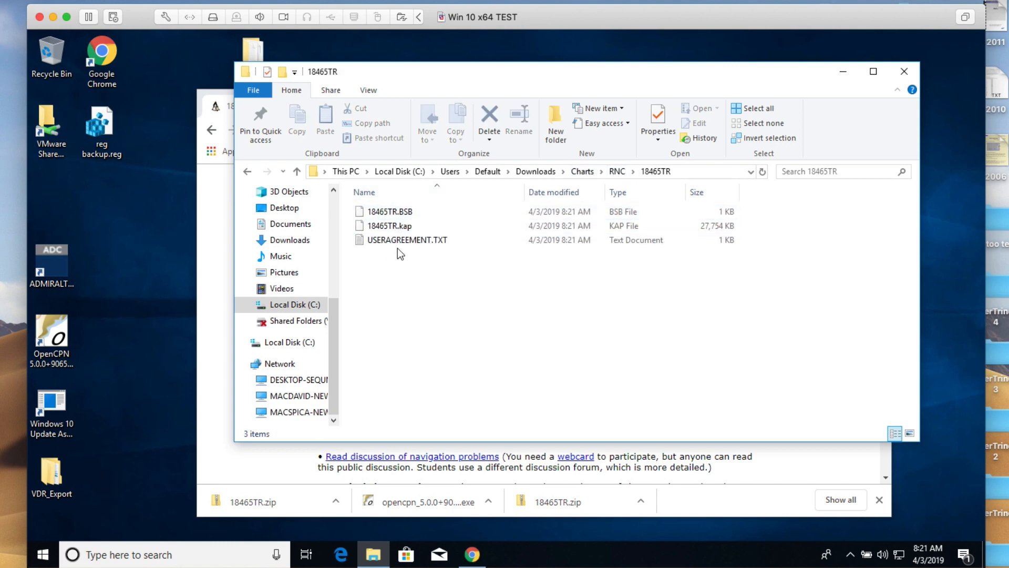
mouse_move(383, 226)
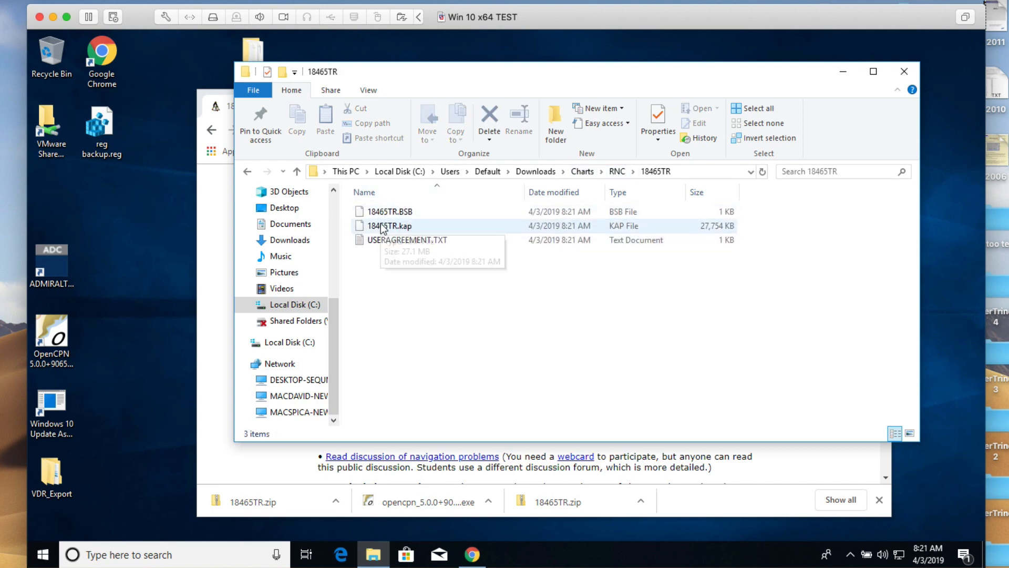
mouse_move(725, 230)
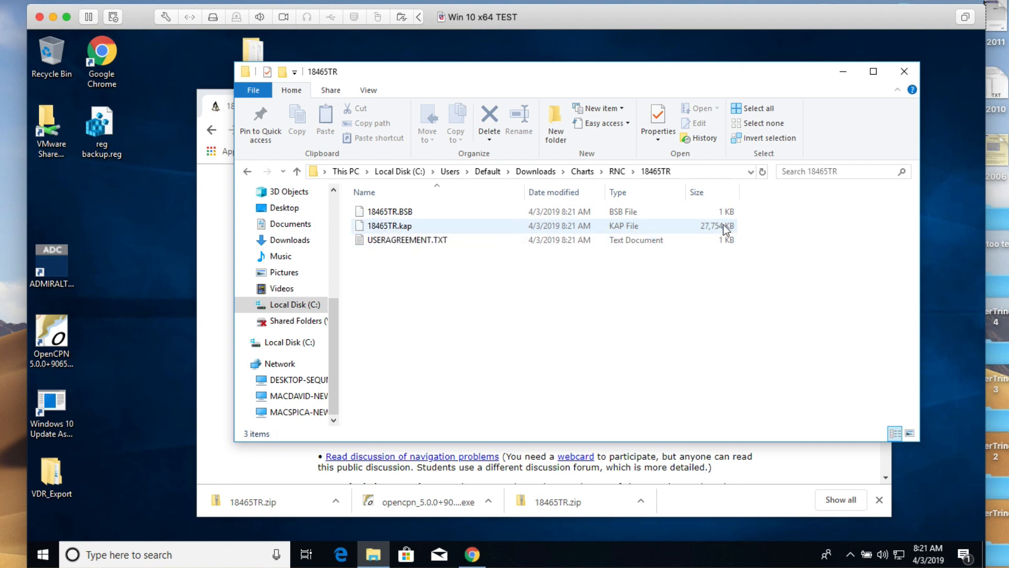
mouse_move(388, 211)
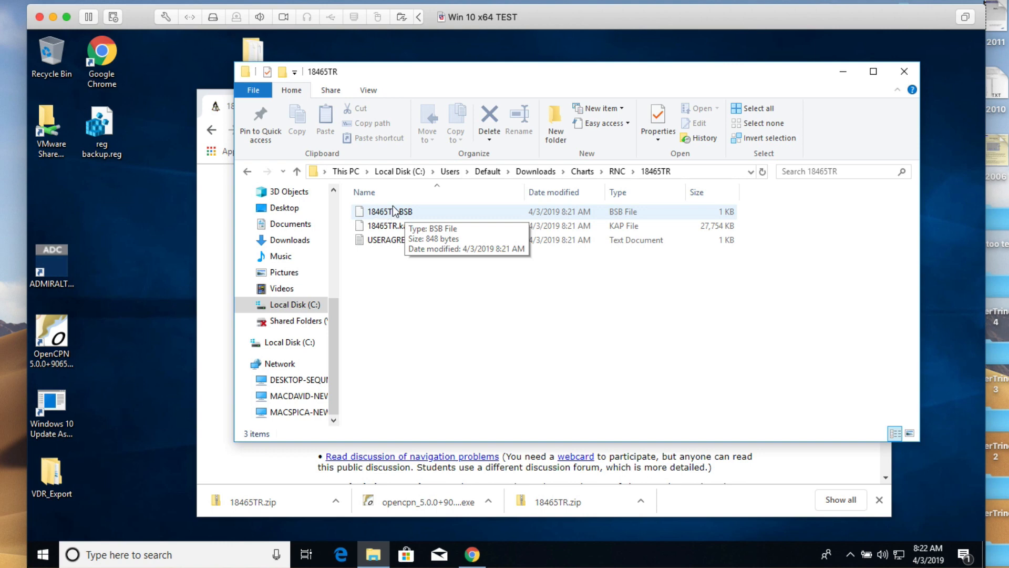
mouse_move(400, 212)
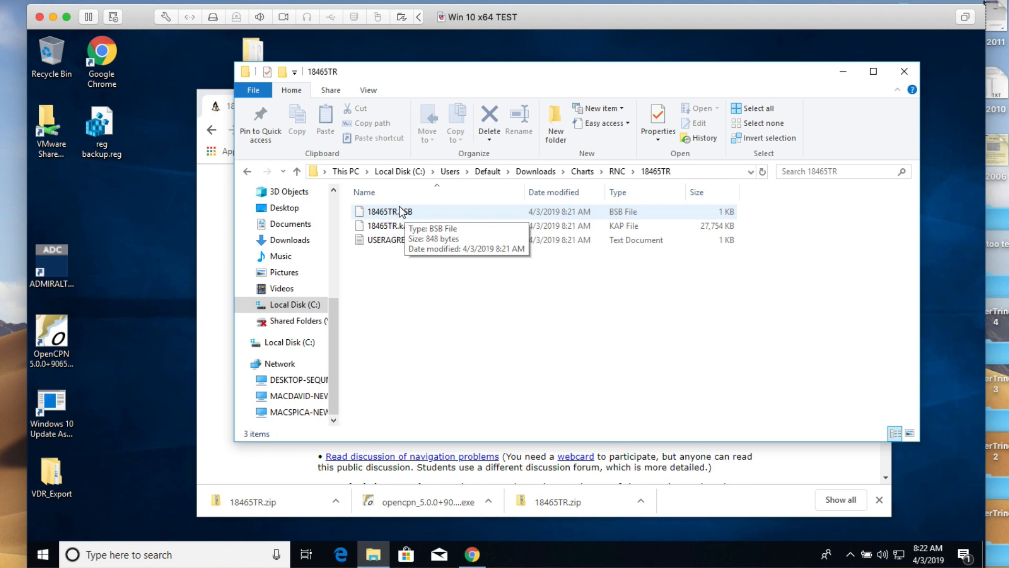
left_click(408, 240)
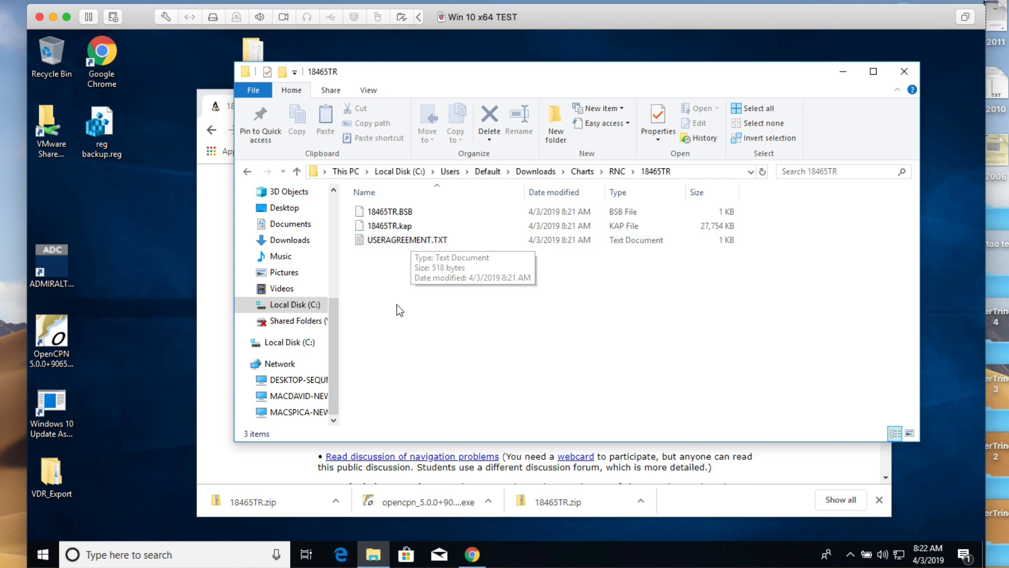
mouse_move(402, 301)
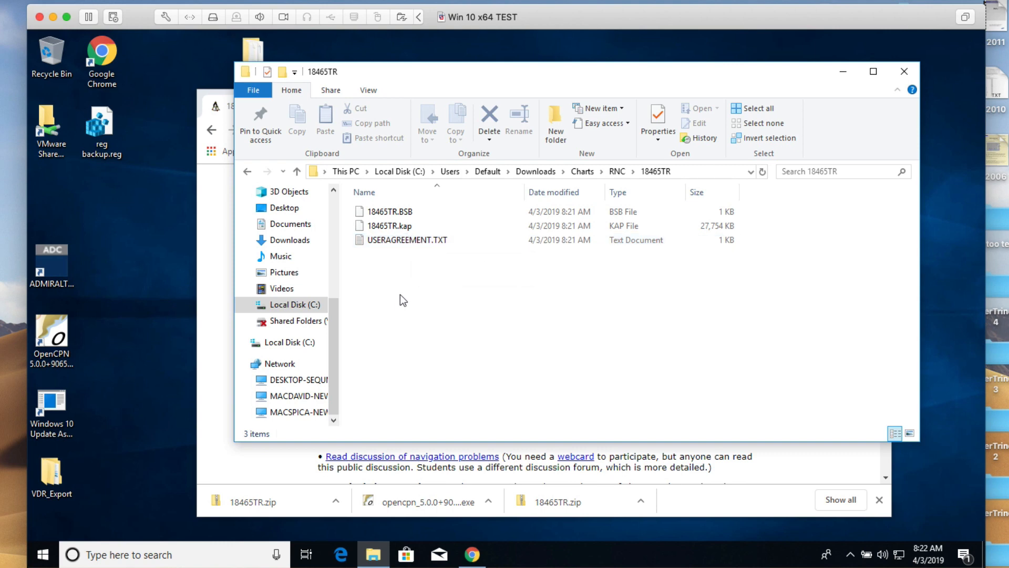
mouse_move(906, 72)
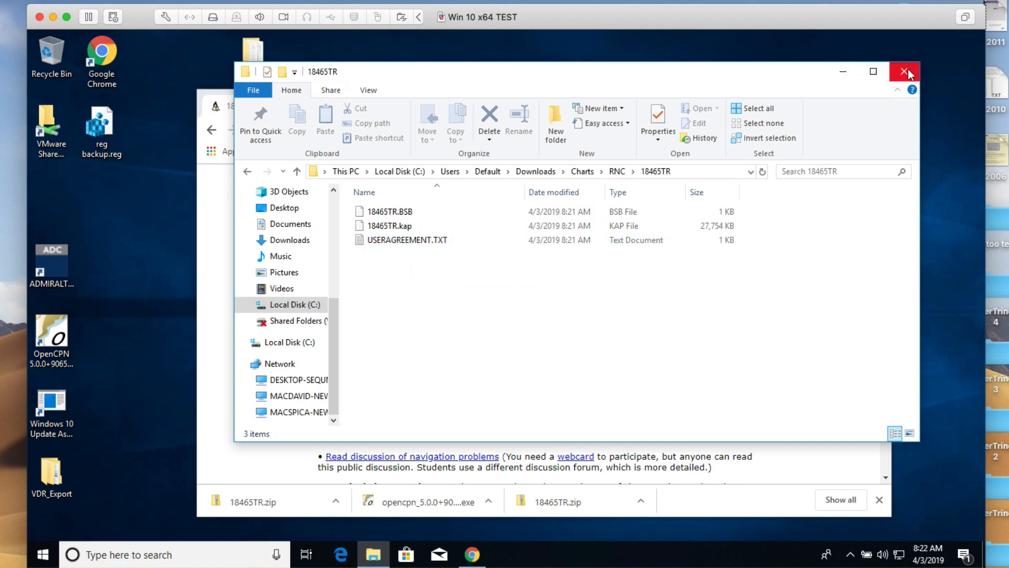
mouse_move(907, 72)
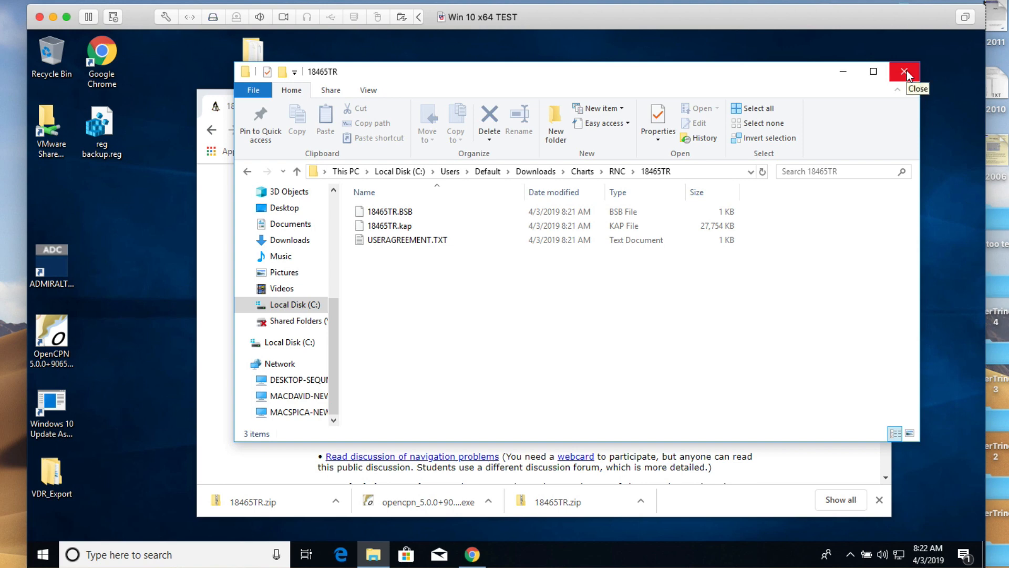
left_click(904, 71)
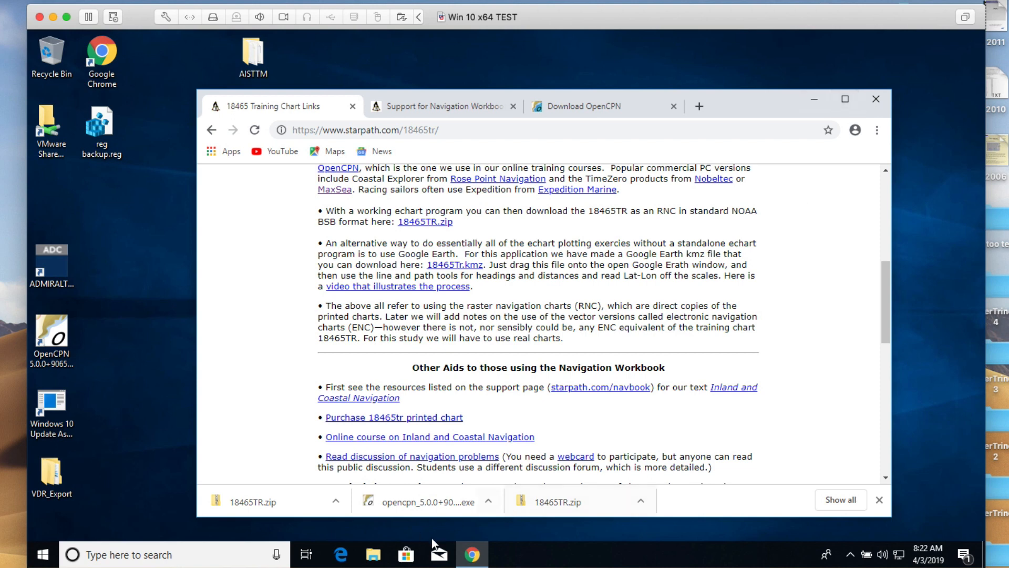
Launch OpenCPN 5.0 from the desktop shortcut to its default world base map.
left_click(52, 335)
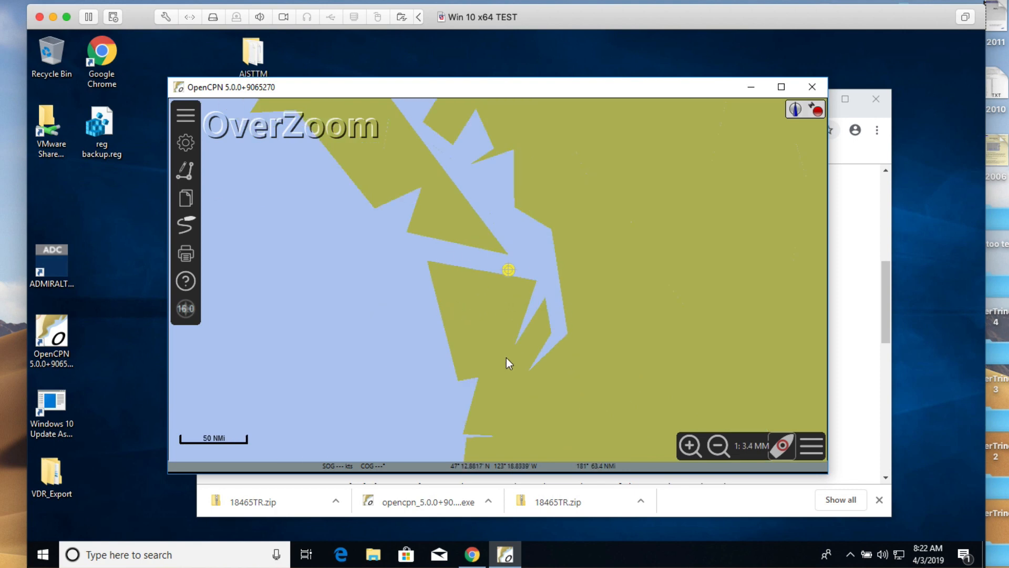
mouse_move(583, 297)
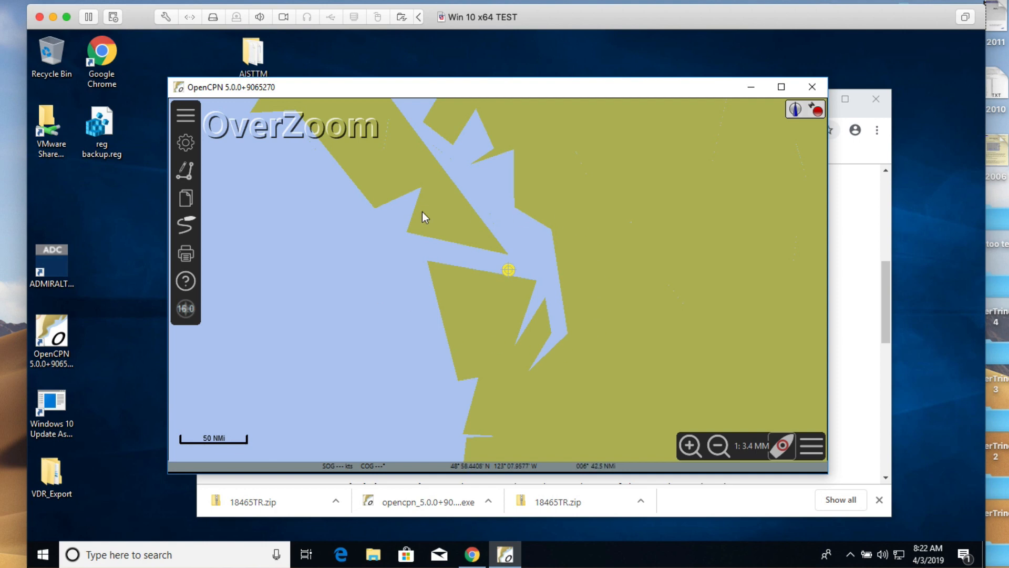
mouse_move(297, 317)
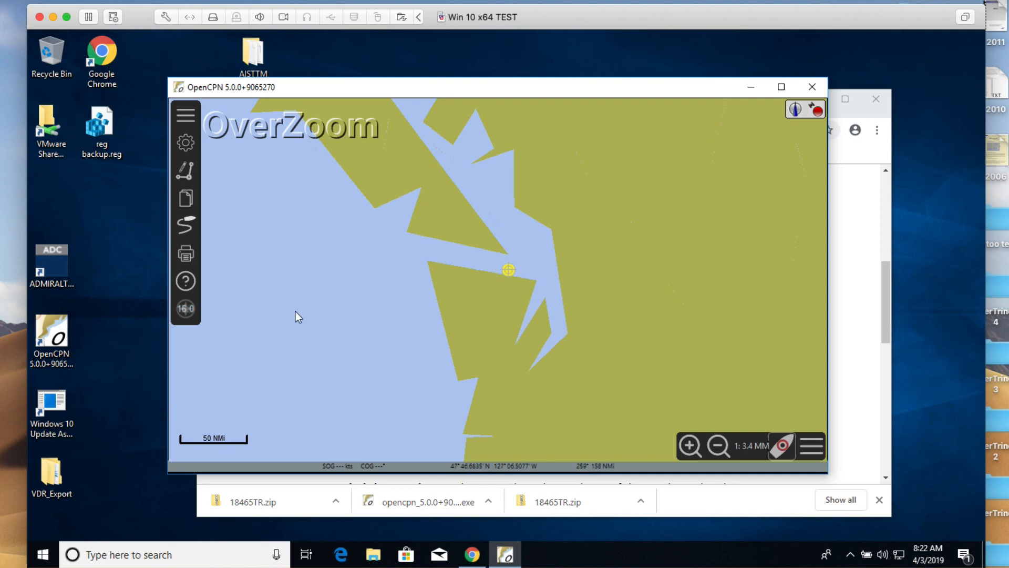
mouse_move(394, 274)
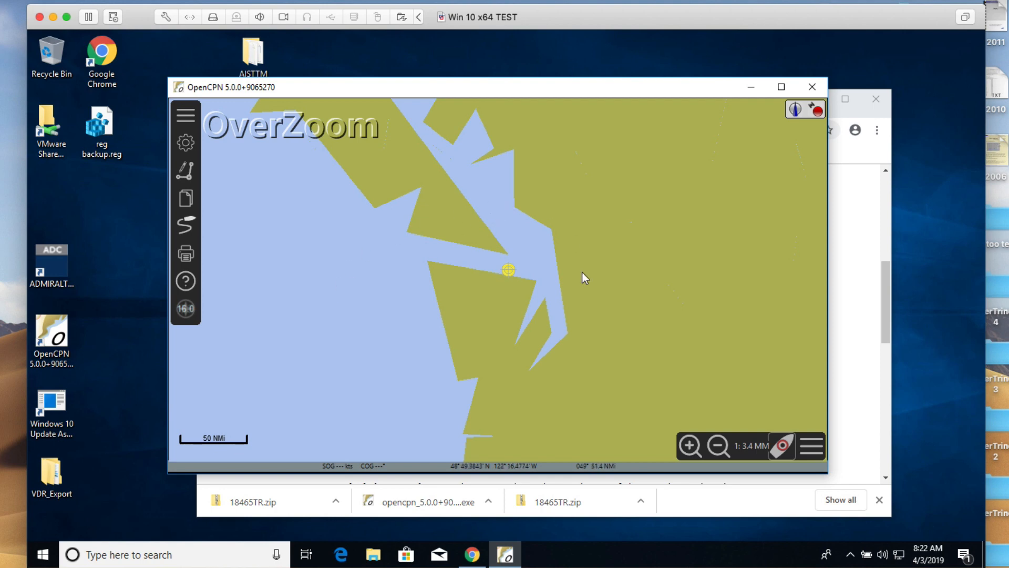
mouse_move(370, 361)
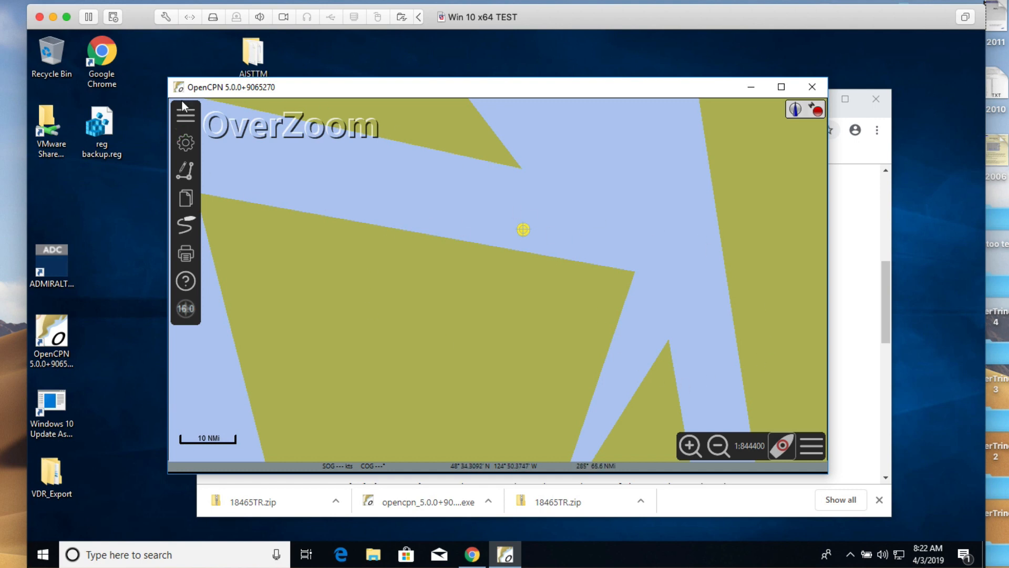
mouse_move(185, 140)
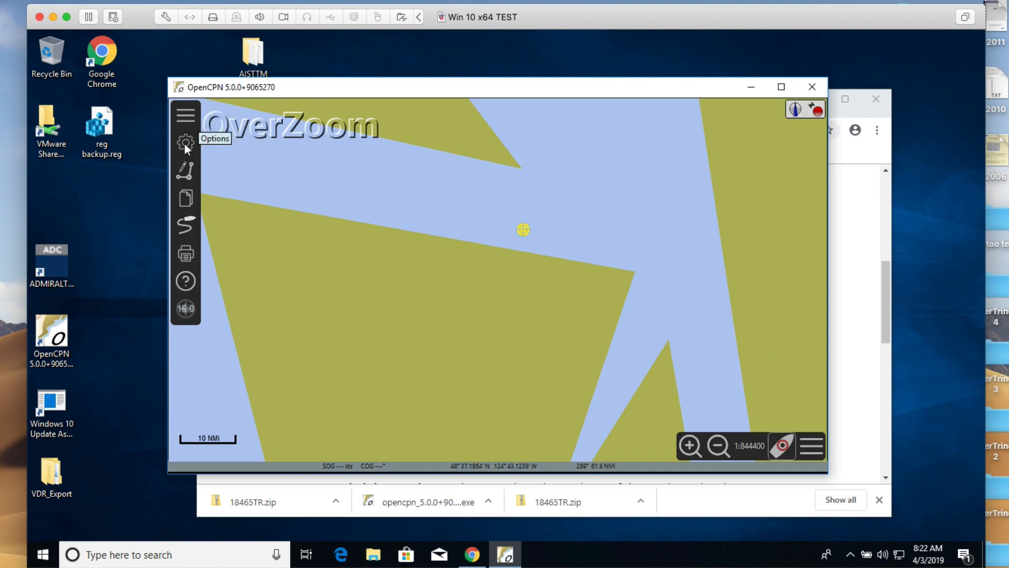
Show the Options dialog's Charts section with its empty Chart Files directory list.
left_click(185, 142)
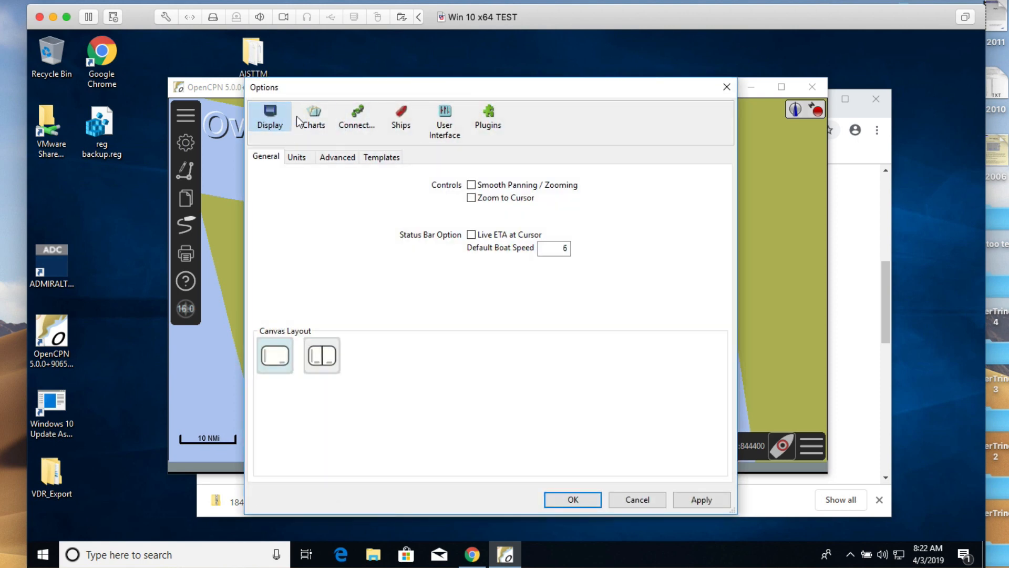
left_click(313, 116)
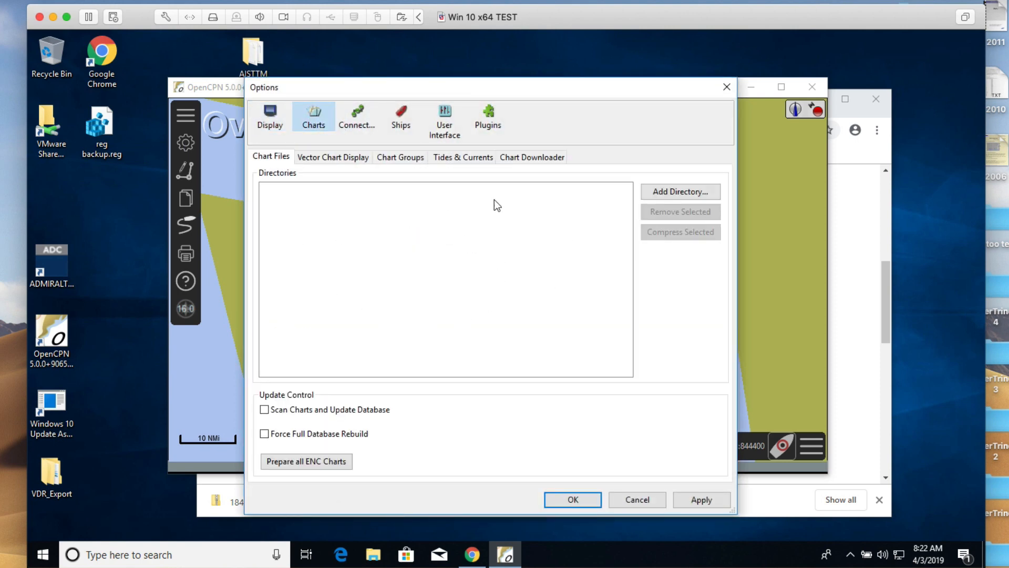
mouse_move(382, 239)
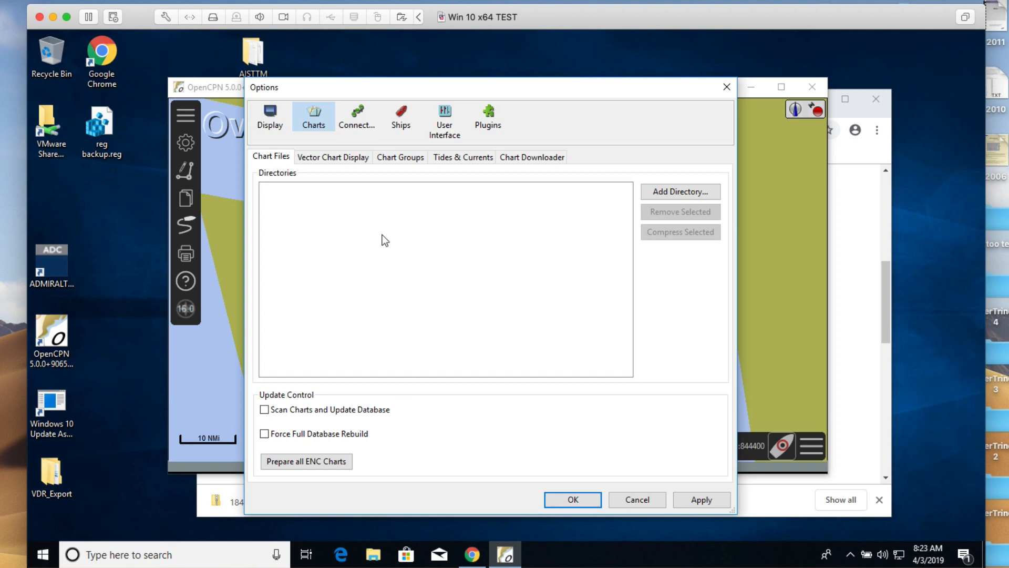
mouse_move(469, 203)
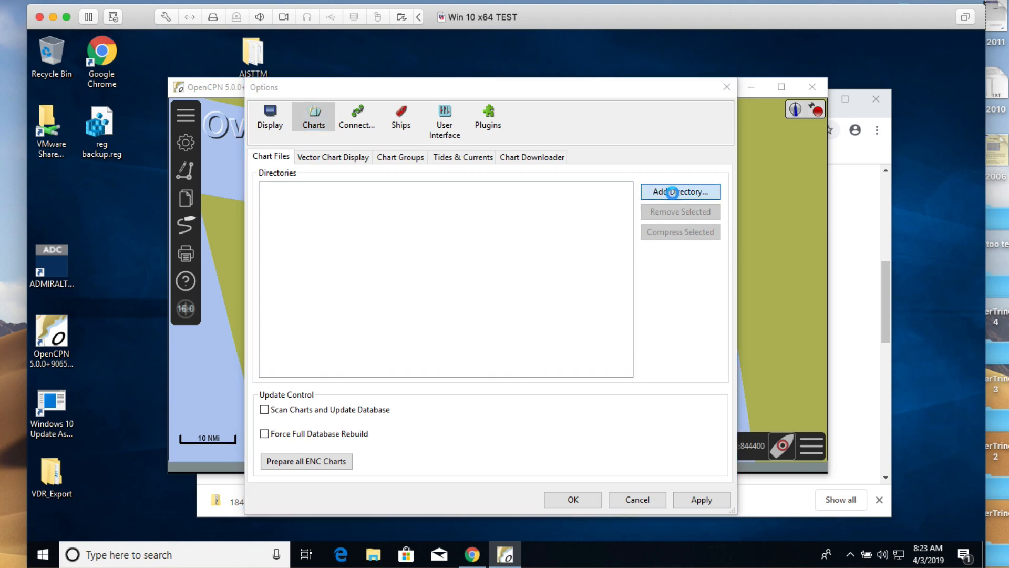
Add C:\Users\Default\Downloads\Charts\RNC\18465TR as a chart directory via Add Directory.
left_click(679, 192)
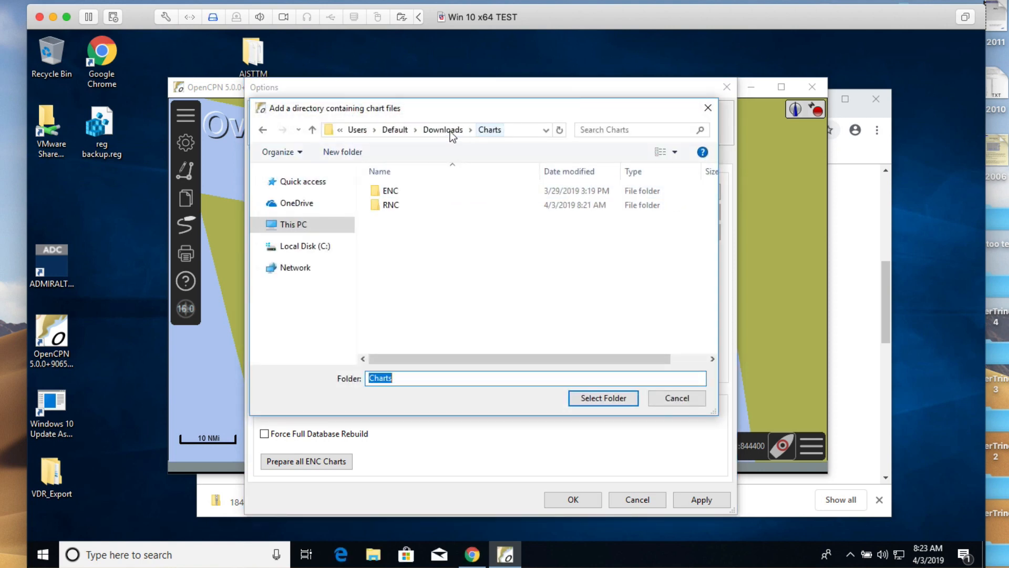
left_click(390, 206)
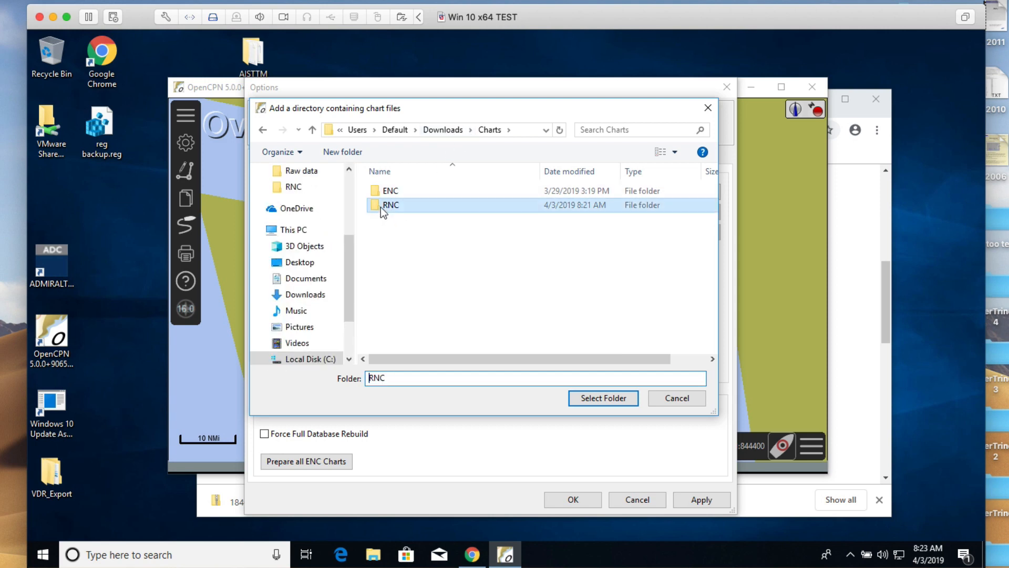
double_click(390, 205)
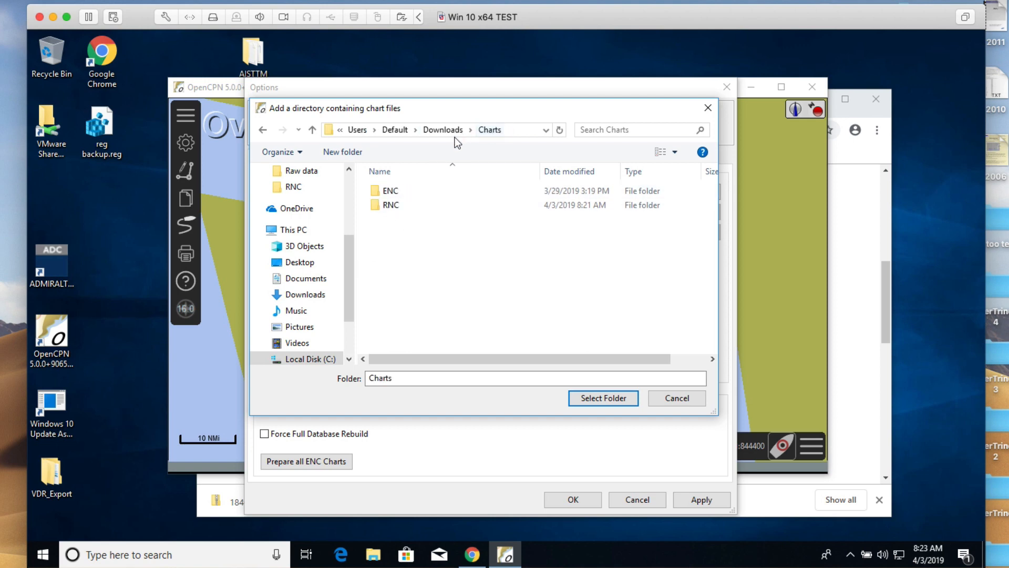
left_click(391, 205)
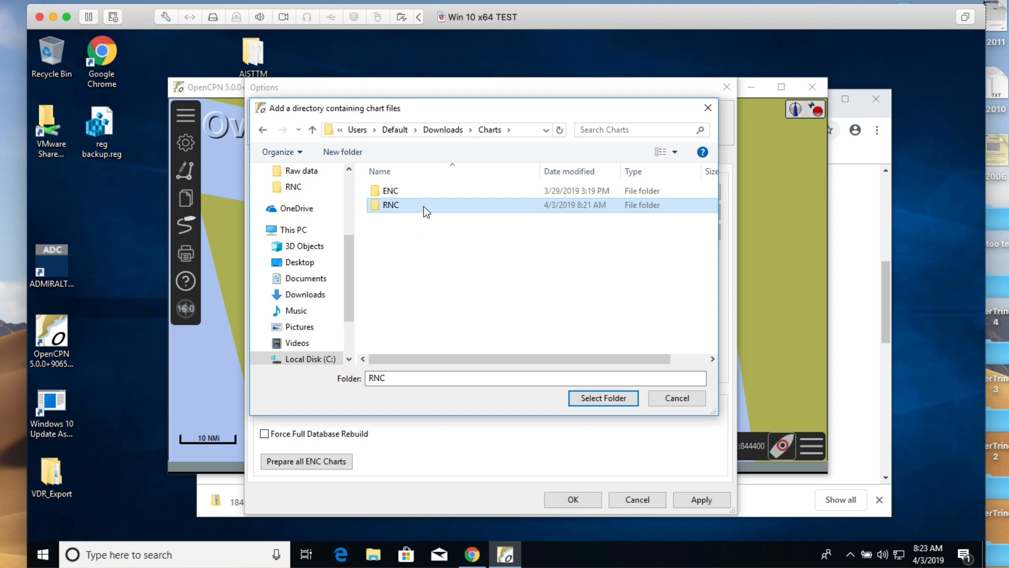
mouse_move(399, 207)
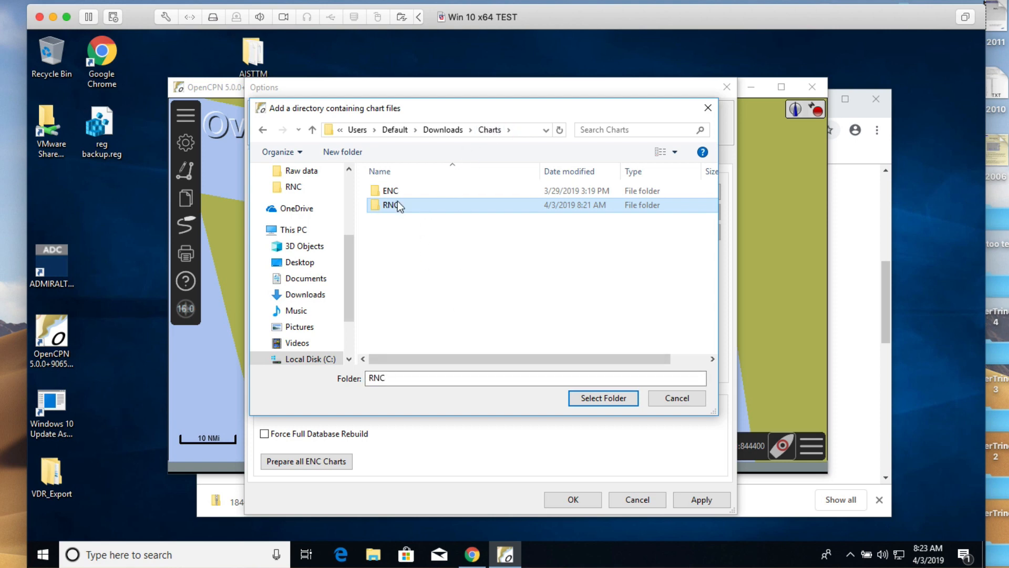
double_click(391, 205)
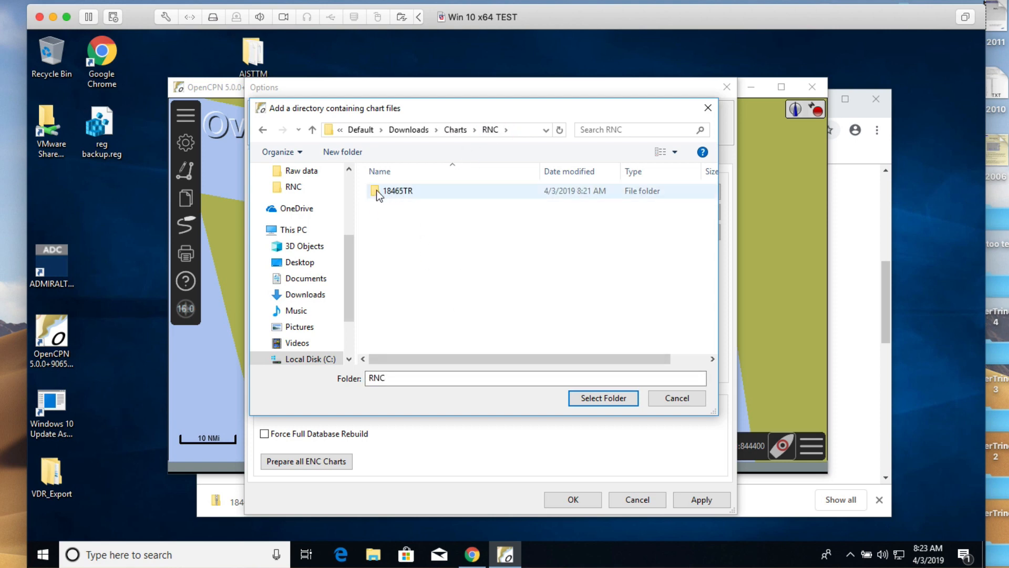
left_click(397, 190)
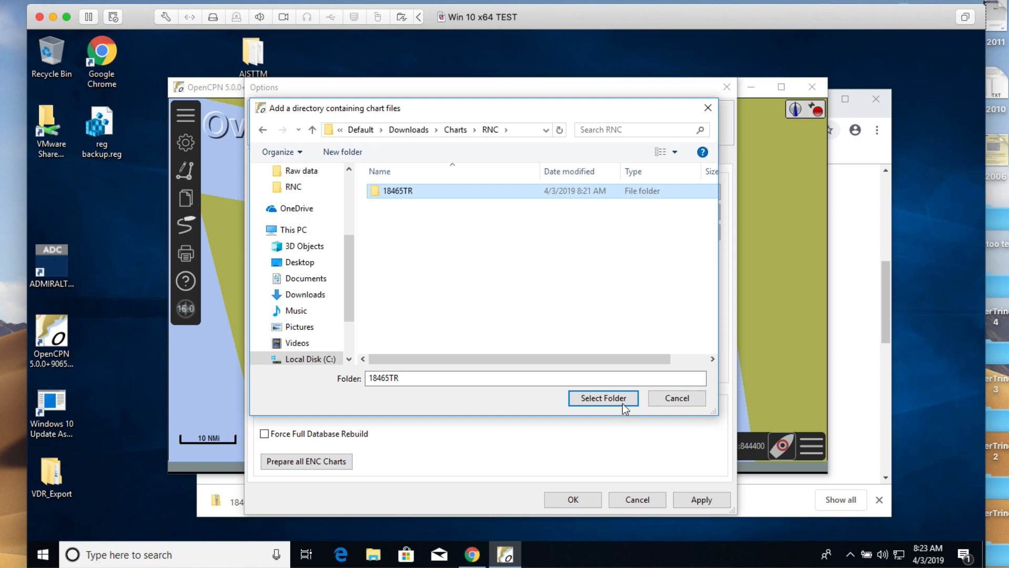
left_click(601, 398)
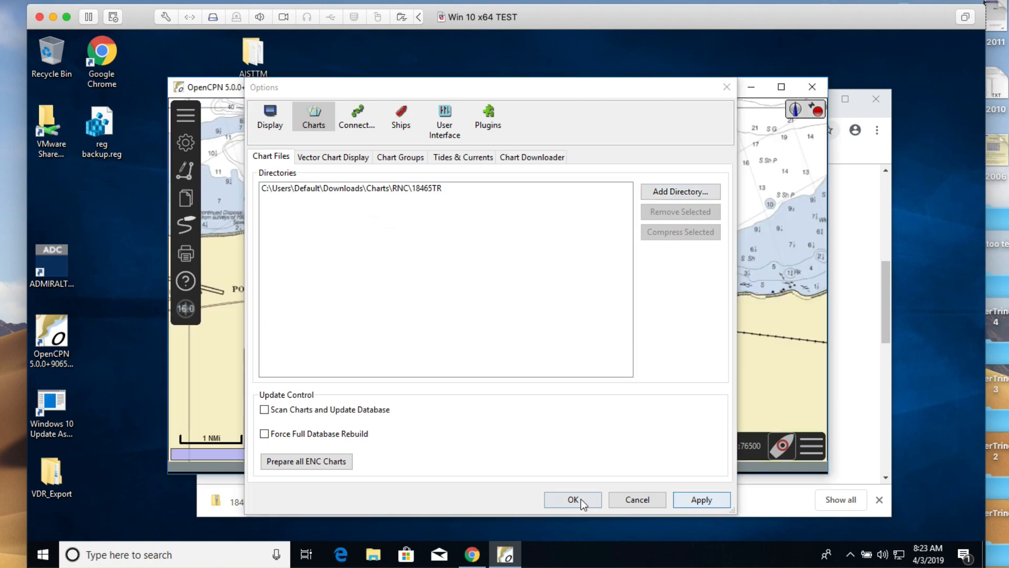
Confirm the Options dialog with OK so the 18465TR chart loads on the canvas.
left_click(572, 499)
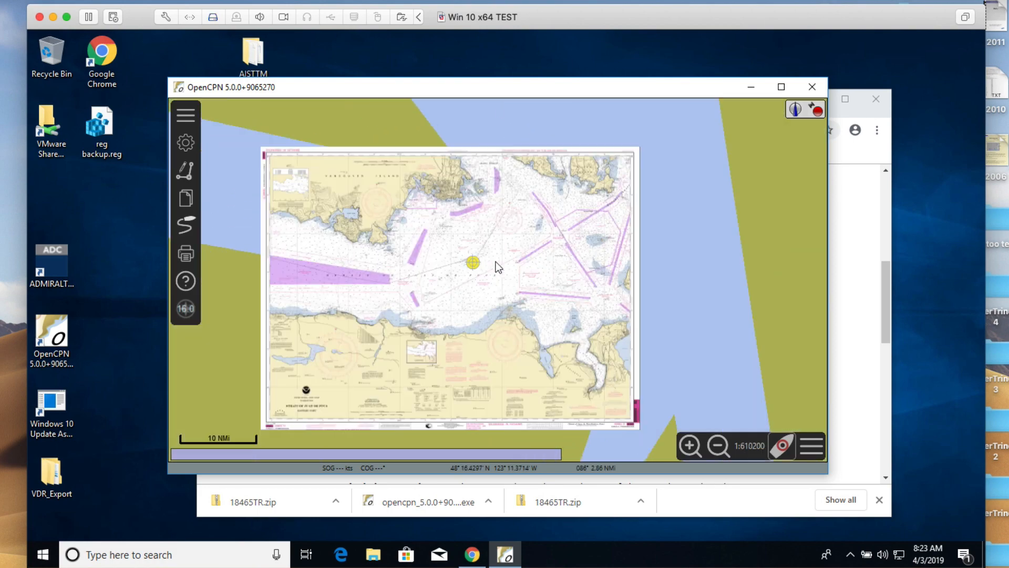
mouse_move(540, 216)
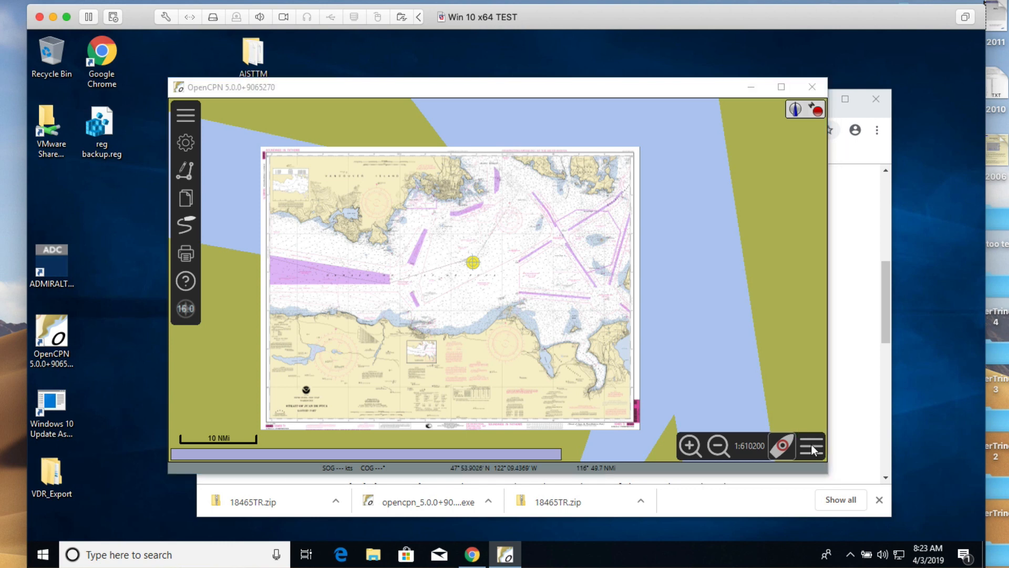
Untick Enable Chart Quilting in the Chart Panel Options menu.
left_click(811, 447)
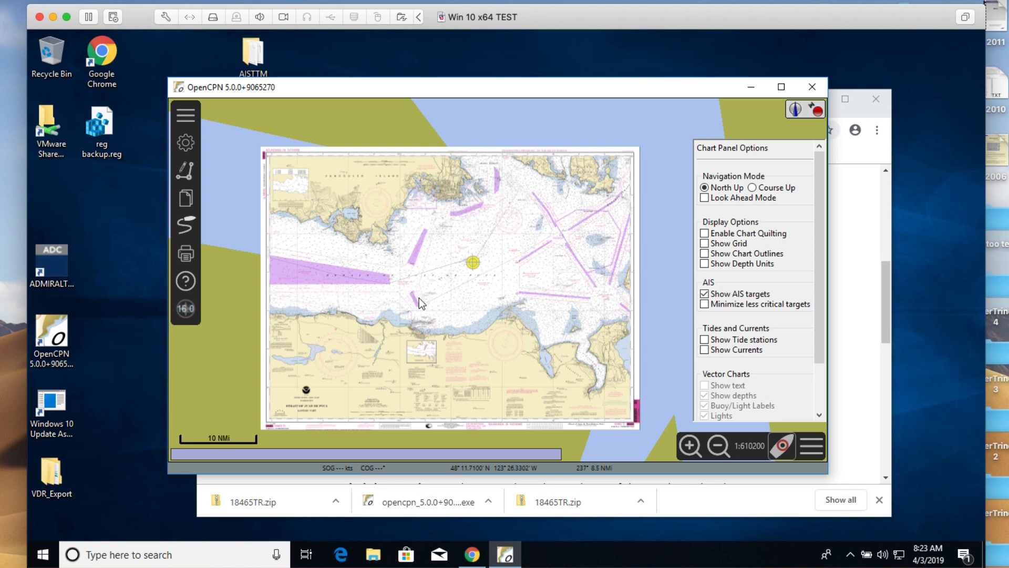
mouse_move(447, 273)
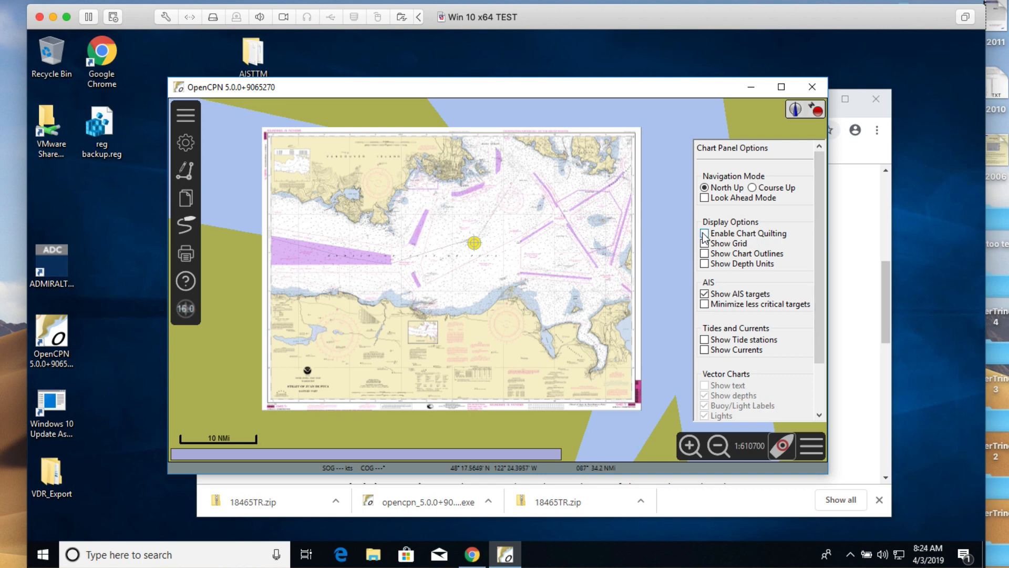
left_click(705, 233)
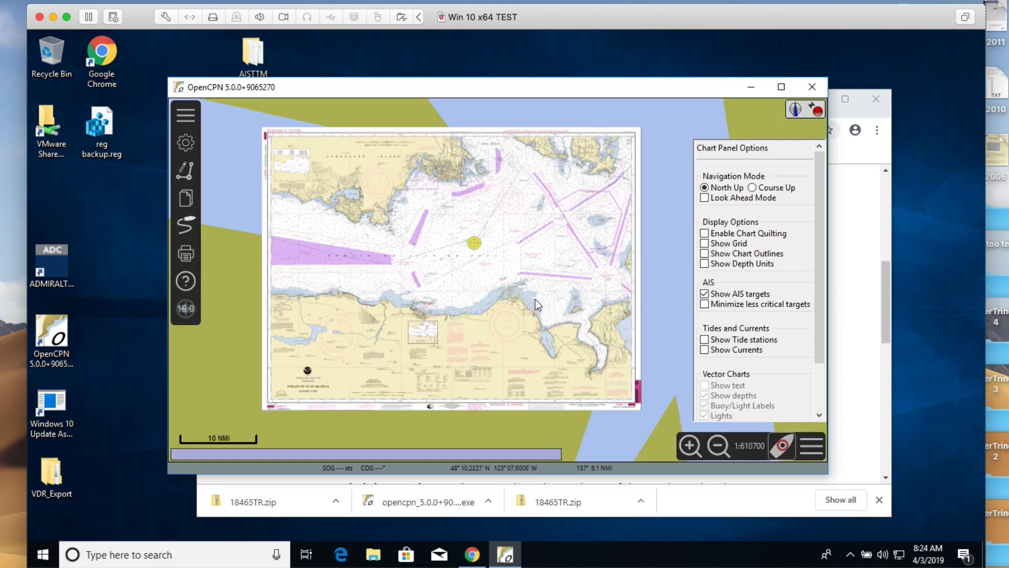
mouse_move(575, 288)
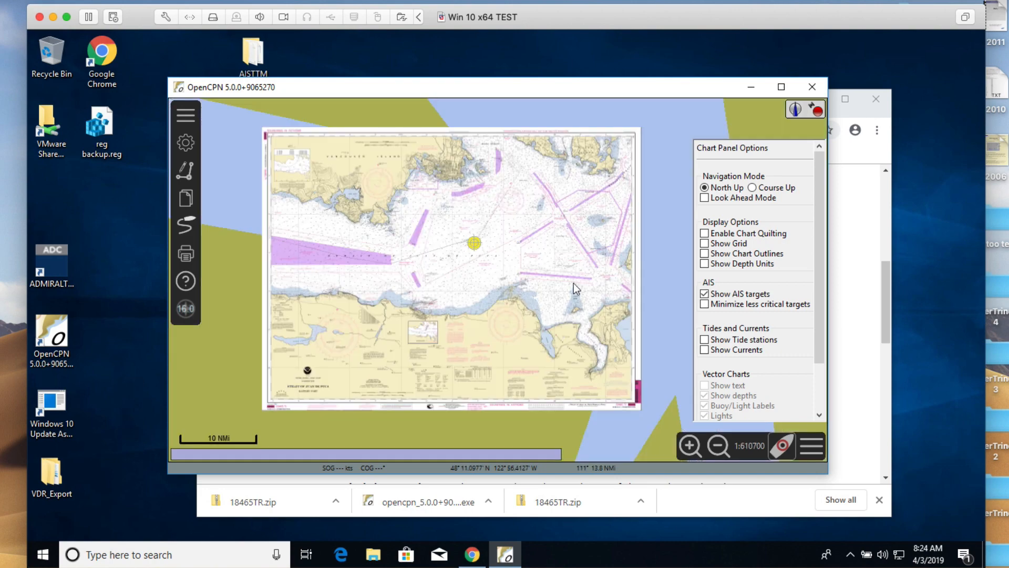
mouse_move(566, 285)
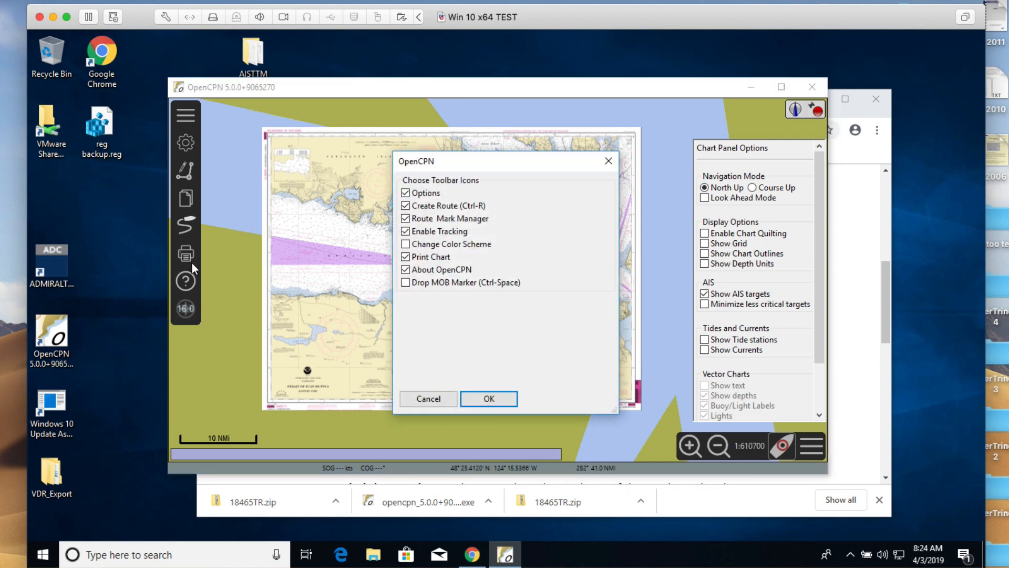
mouse_move(185, 253)
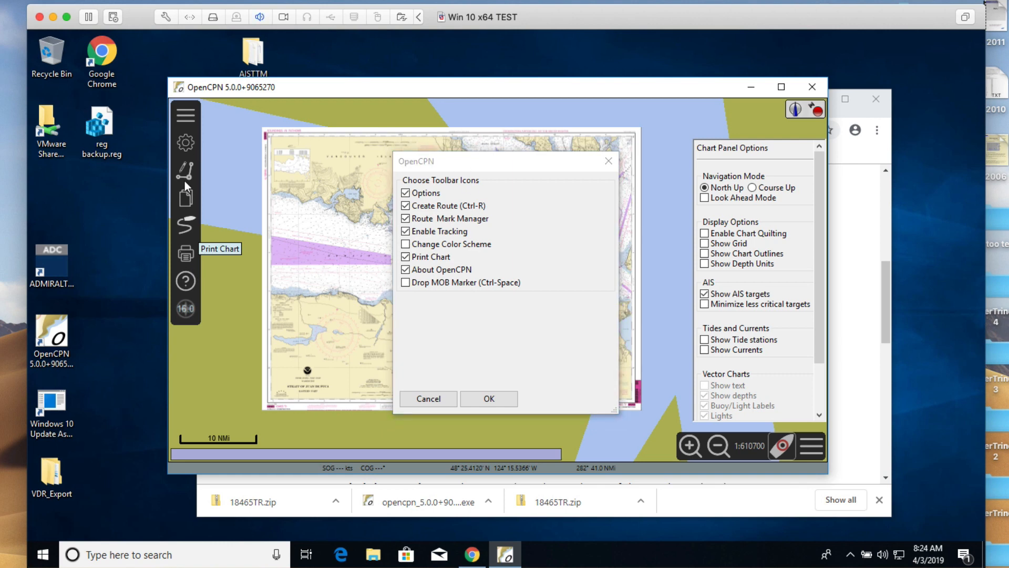
Untick Drop MOB Marker in Choose Toolbar Icons and answer 'Yes, hide it.' to the safety alert.
left_click(406, 283)
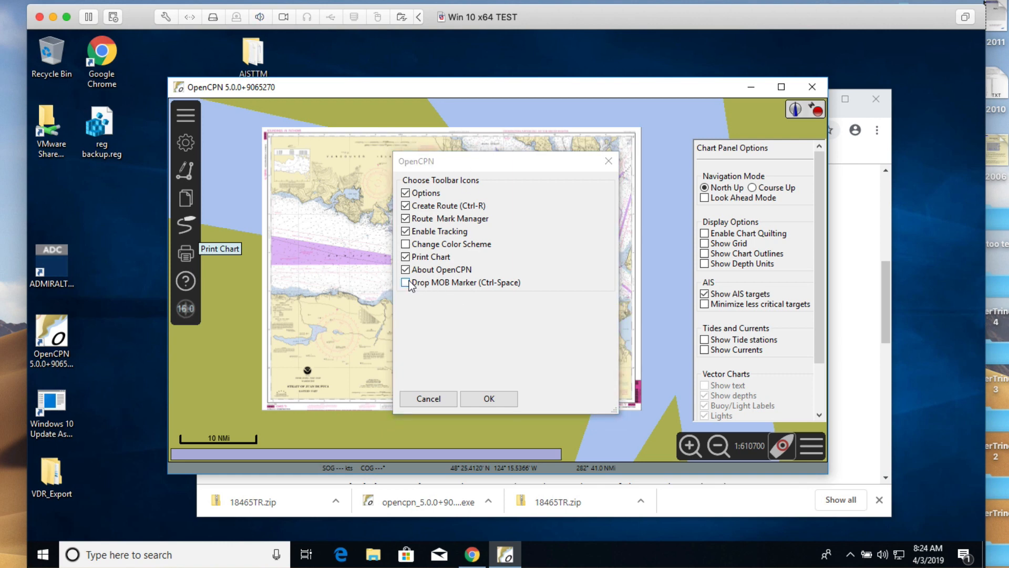
mouse_move(428, 286)
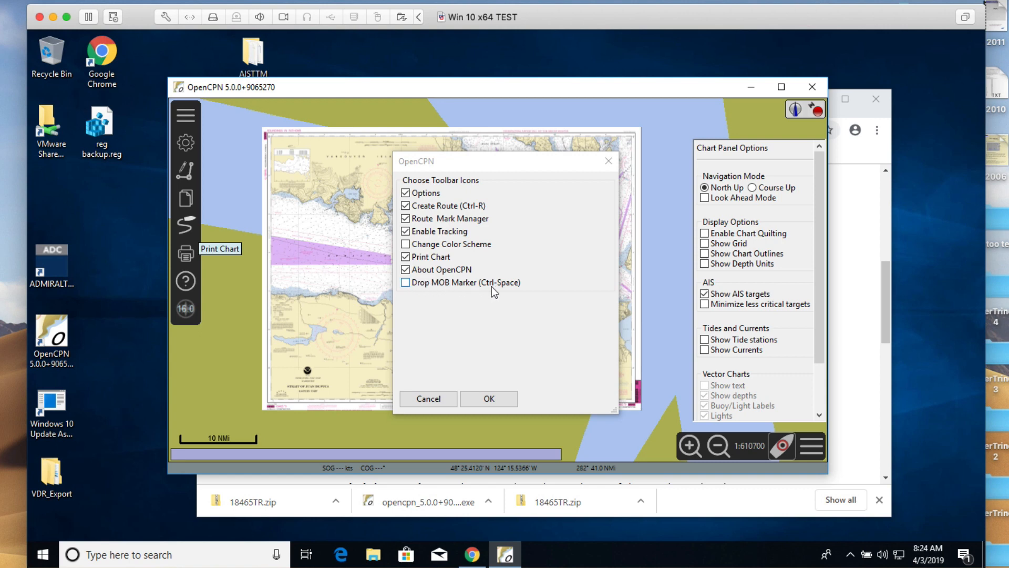
left_click(405, 282)
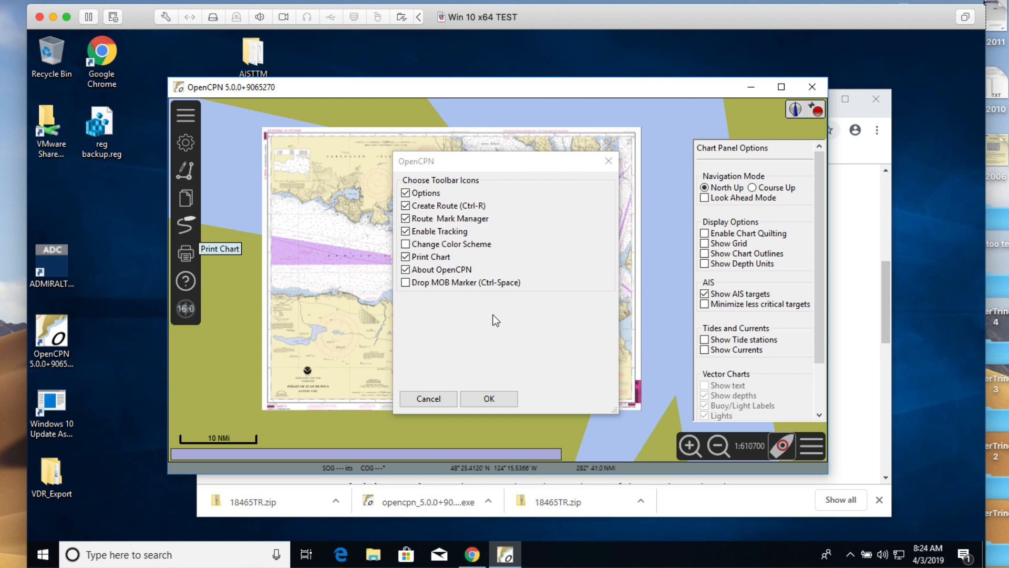
mouse_move(253, 342)
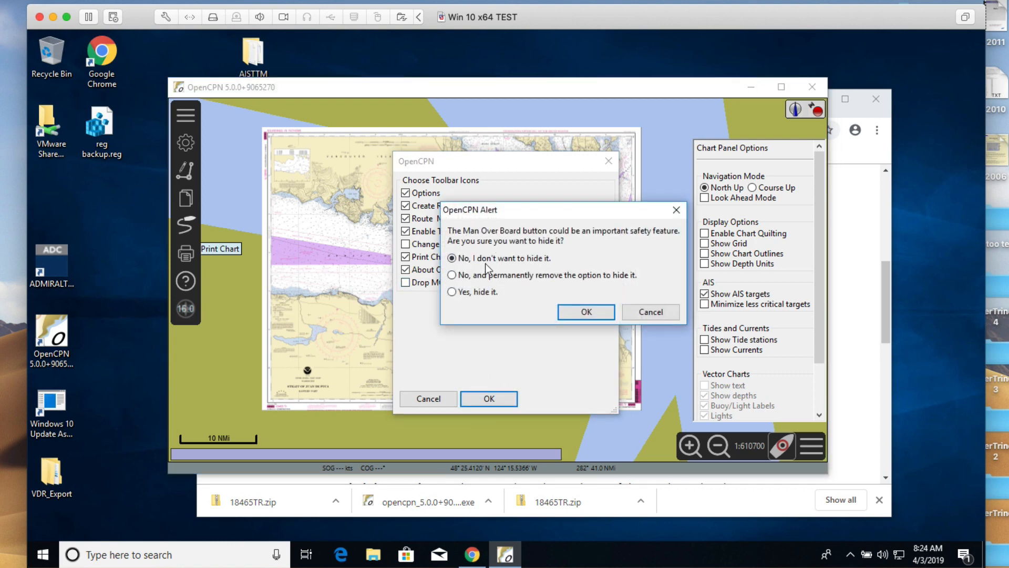
left_click(452, 291)
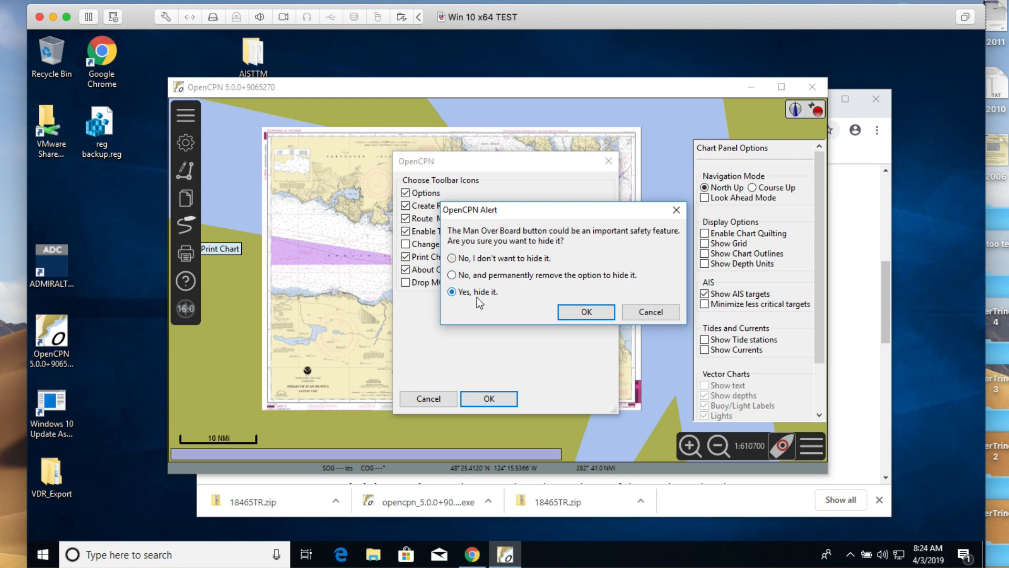
left_click(585, 311)
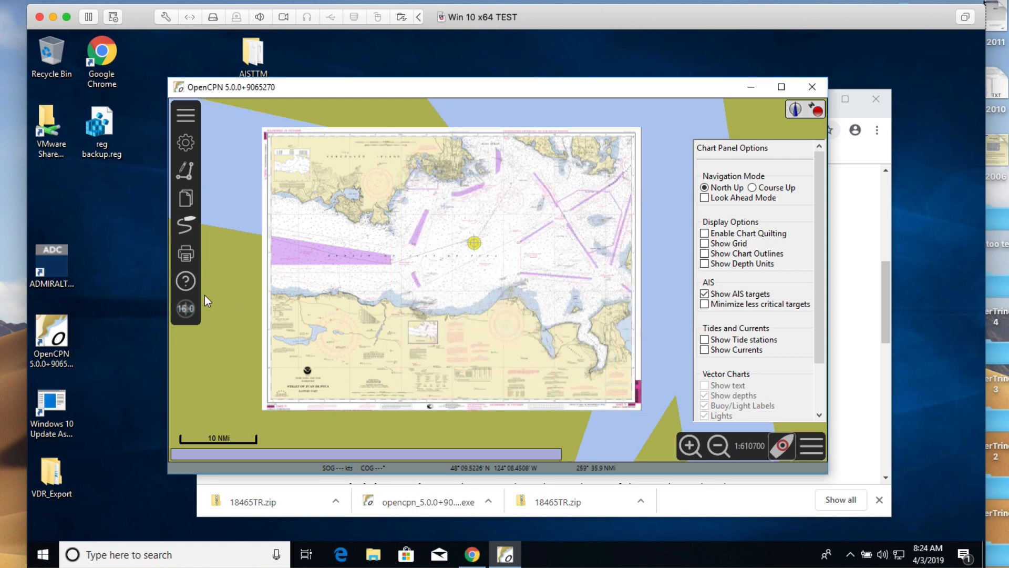